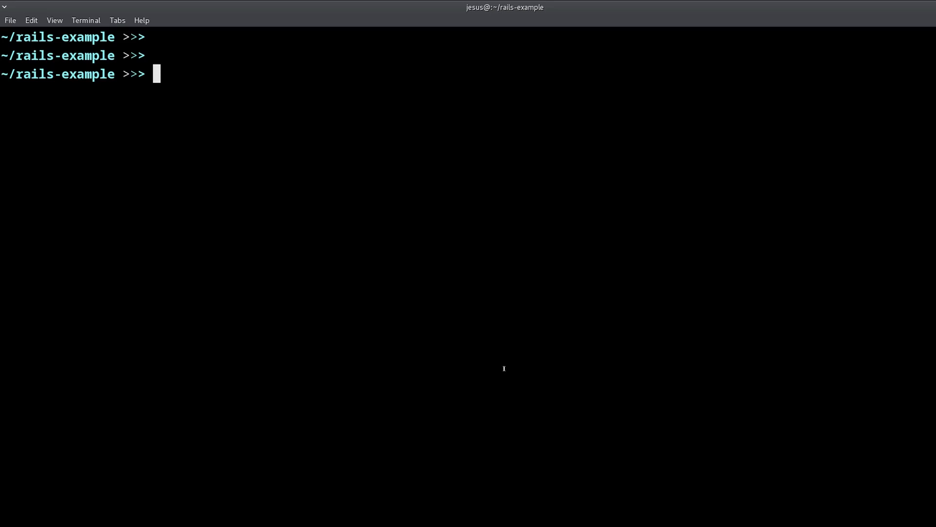
- Type 'rails g migration CreateCats name:string color:string' at the rails-example prompt without running it
{"action": "type", "text": "rails g migration CreateCats name:string color:string"}
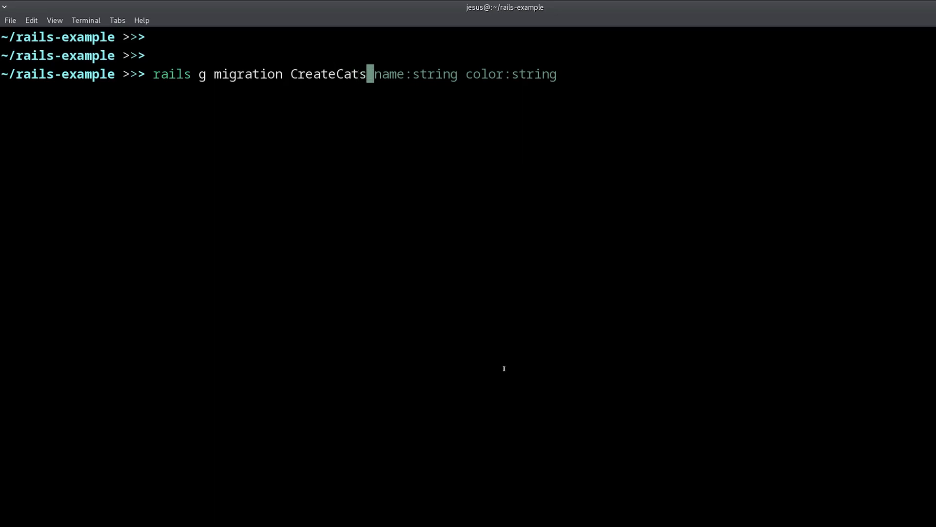
- Highlight rails, CreateCats and the name/color field parts, then run the generator command
{"action": "key", "text": "End"}
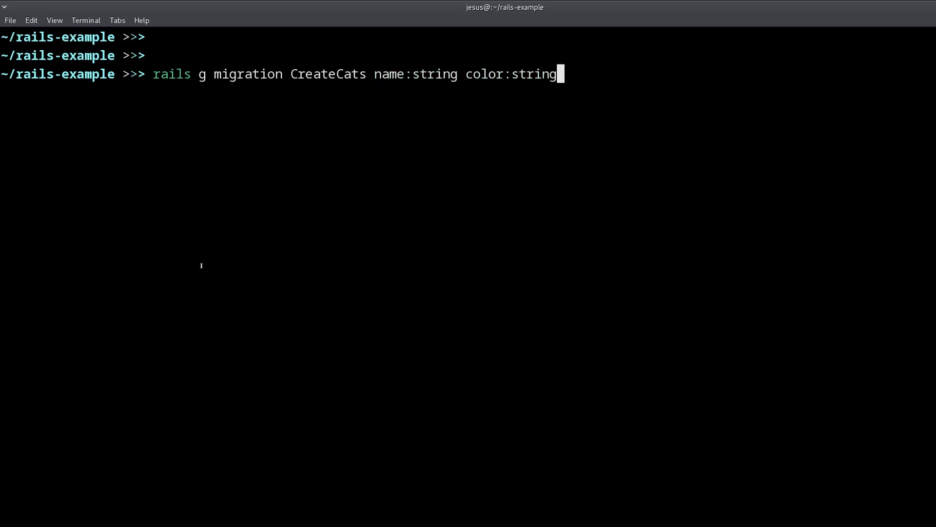
{"action": "double_click", "coordinate": [171, 74]}
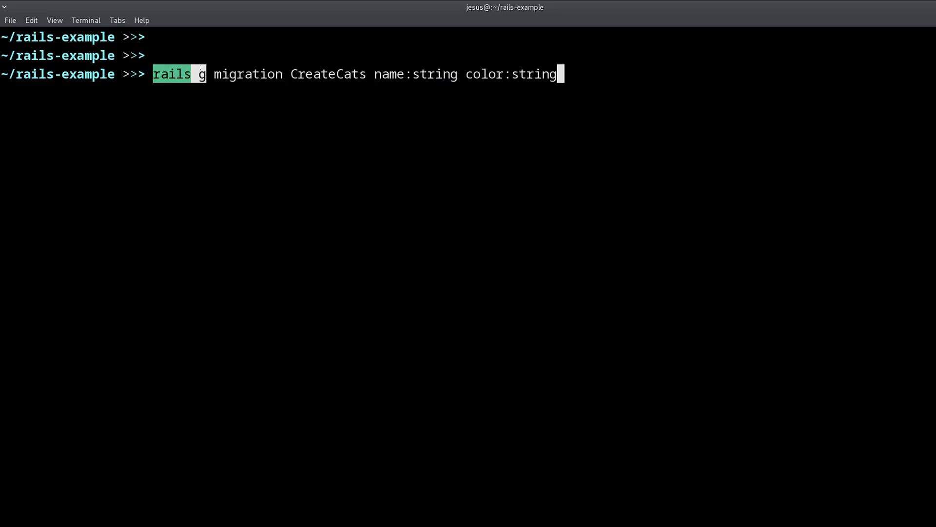
{"action": "mouse_move", "coordinate": [380, 192]}
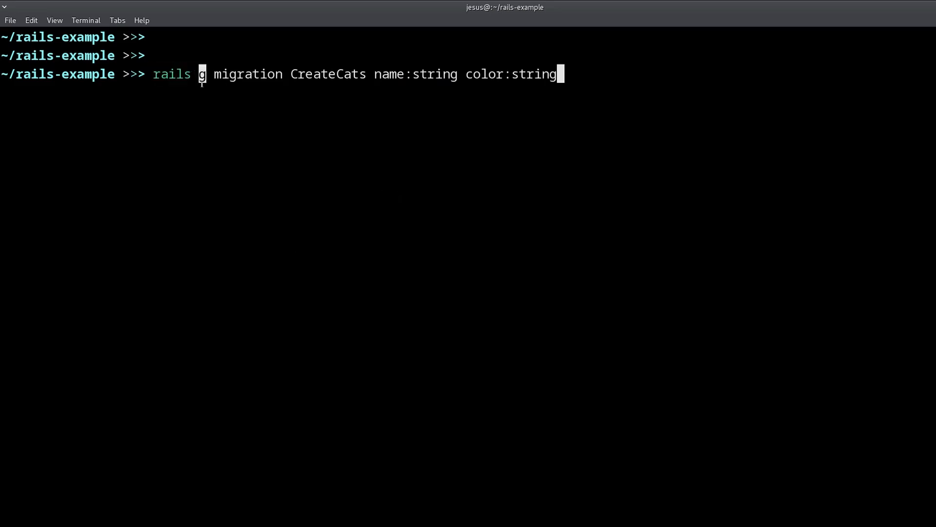
{"action": "mouse_move", "coordinate": [283, 141]}
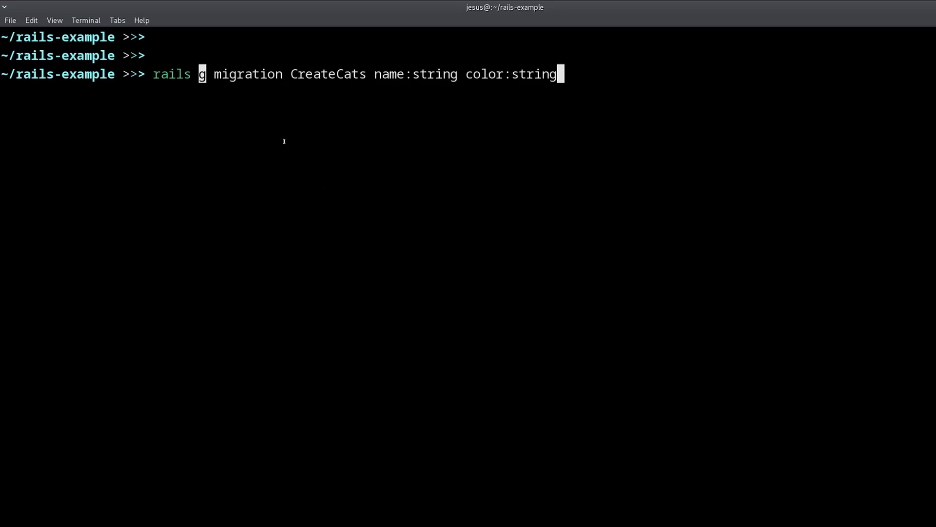
{"action": "double_click", "coordinate": [247, 74]}
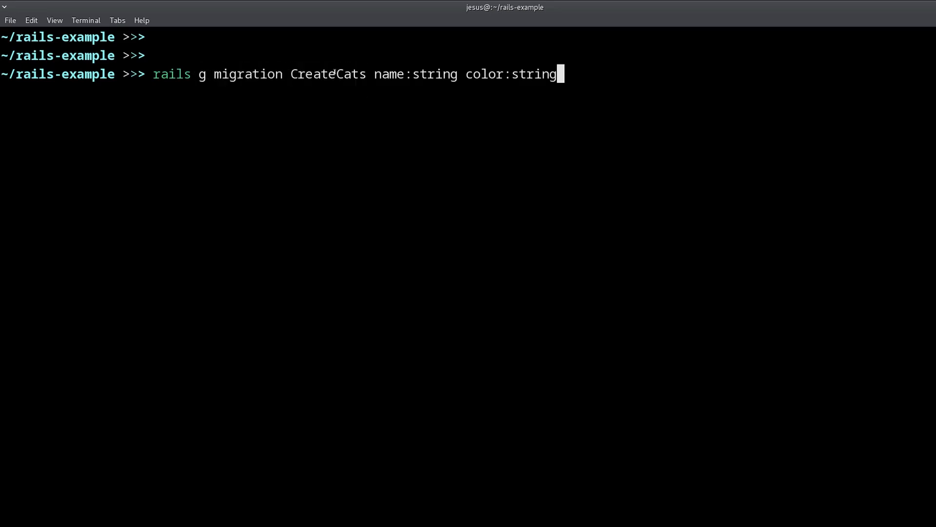
{"action": "double_click", "coordinate": [311, 74]}
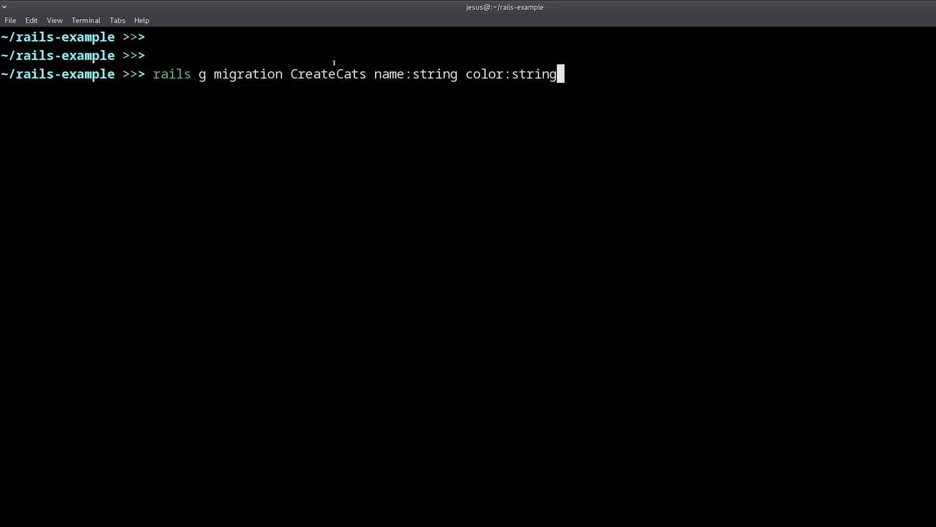
{"action": "double_click", "coordinate": [351, 73]}
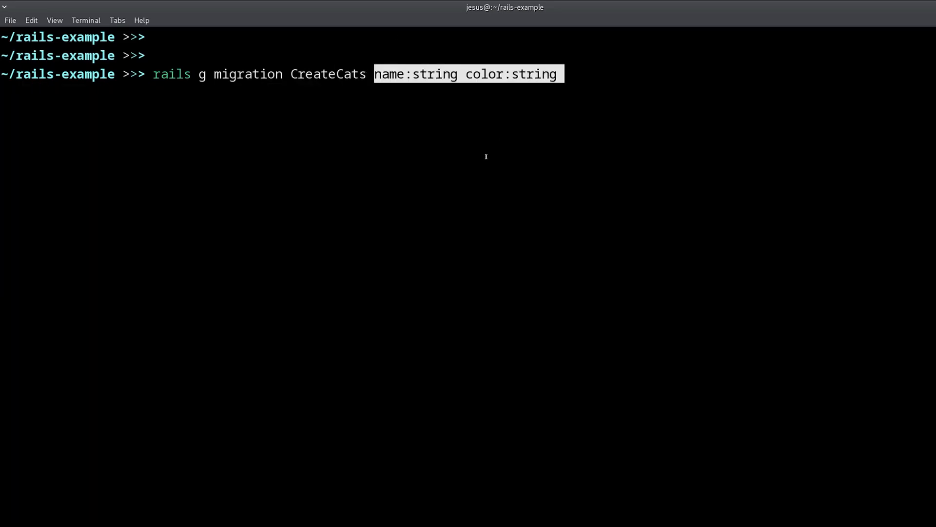
{"action": "type", "text": "'"}
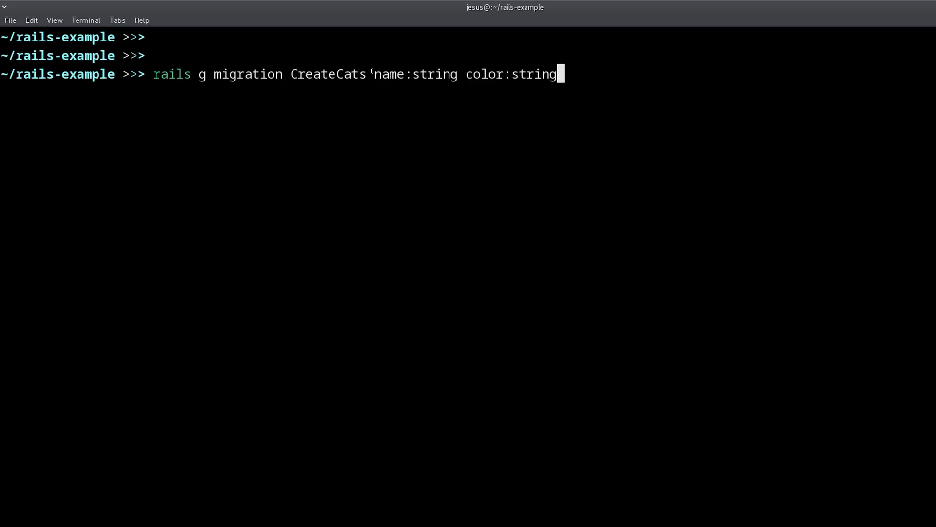
{"action": "double_click", "coordinate": [388, 74]}
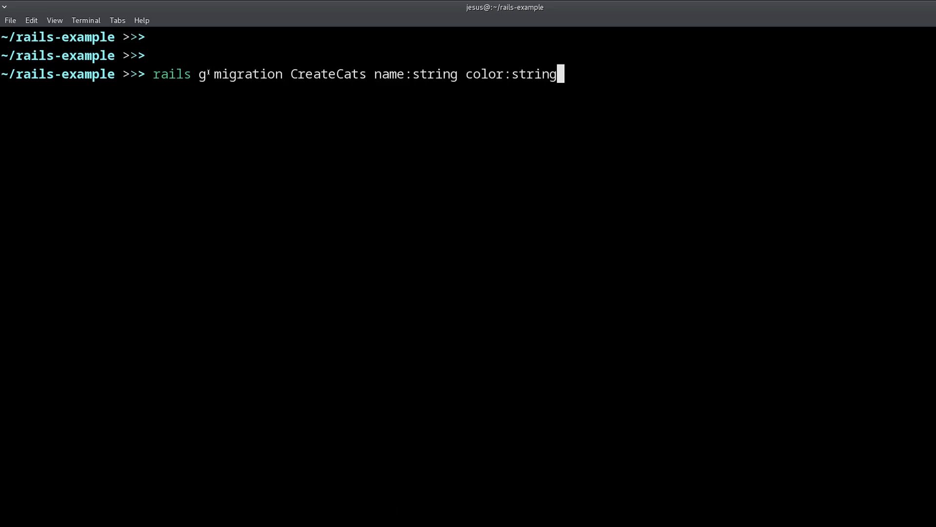
{"action": "double_click", "coordinate": [248, 74]}
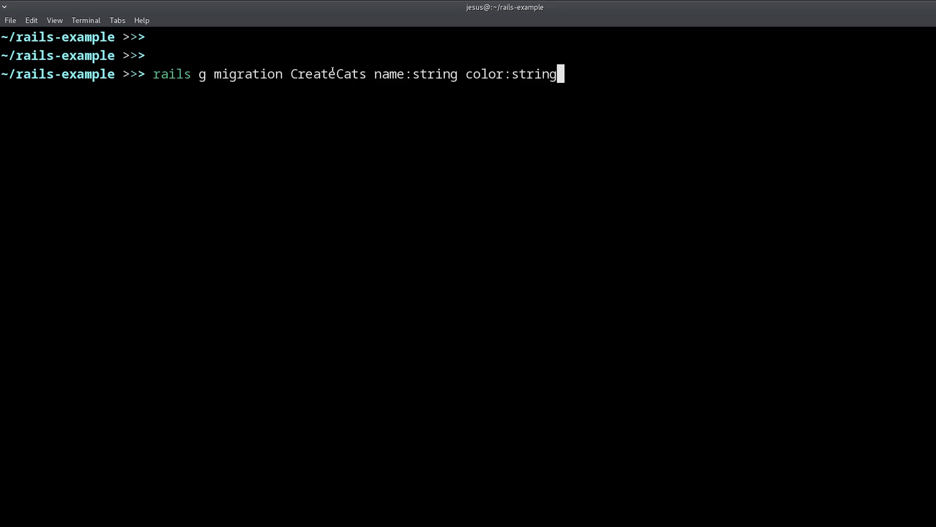
{"action": "double_click", "coordinate": [350, 74]}
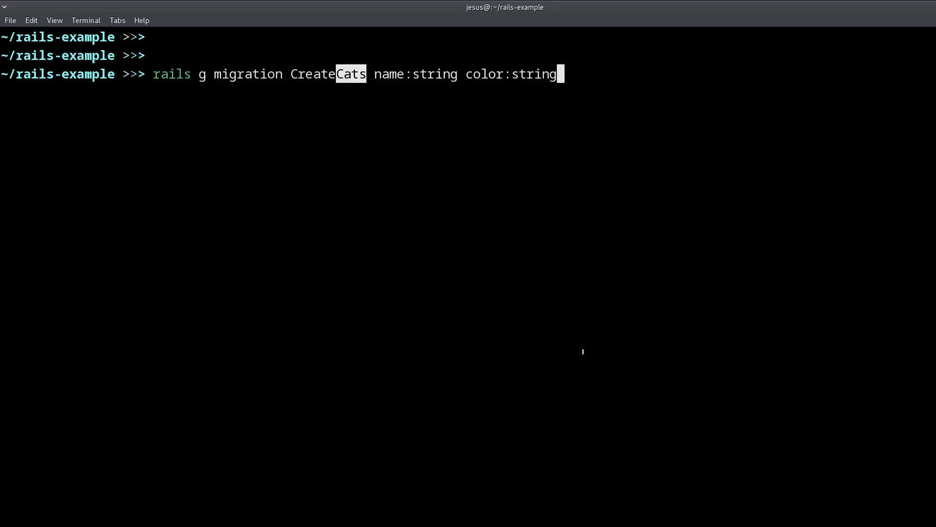
{"action": "mouse_move", "coordinate": [246, 94]}
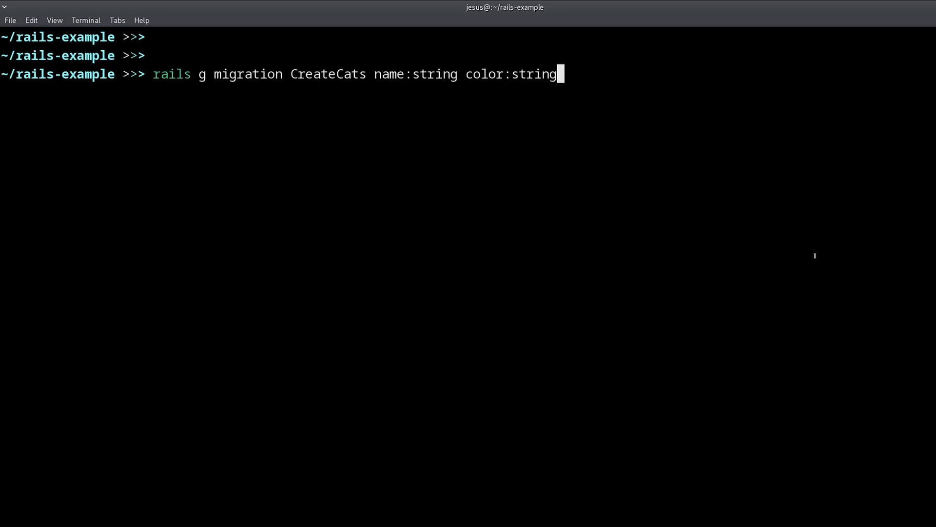
{"action": "key", "text": "Return"}
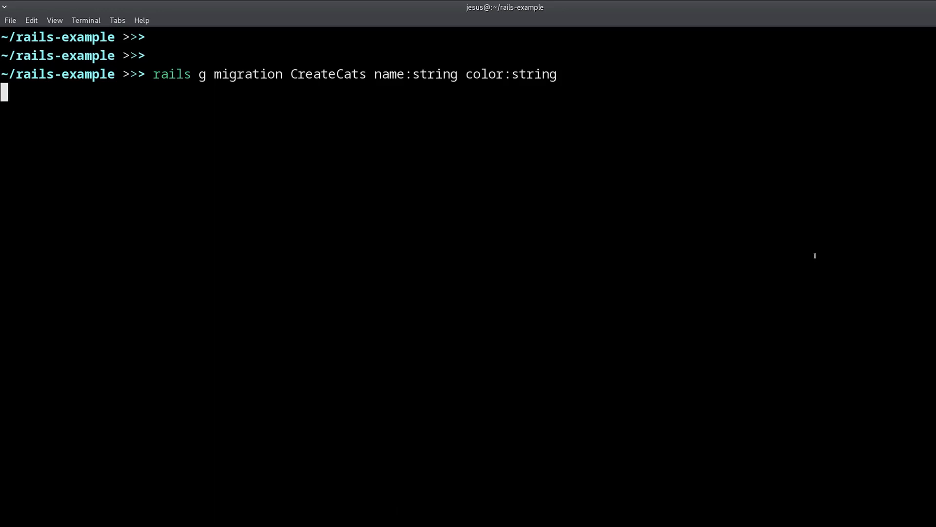
{"action": "key", "text": "Return"}
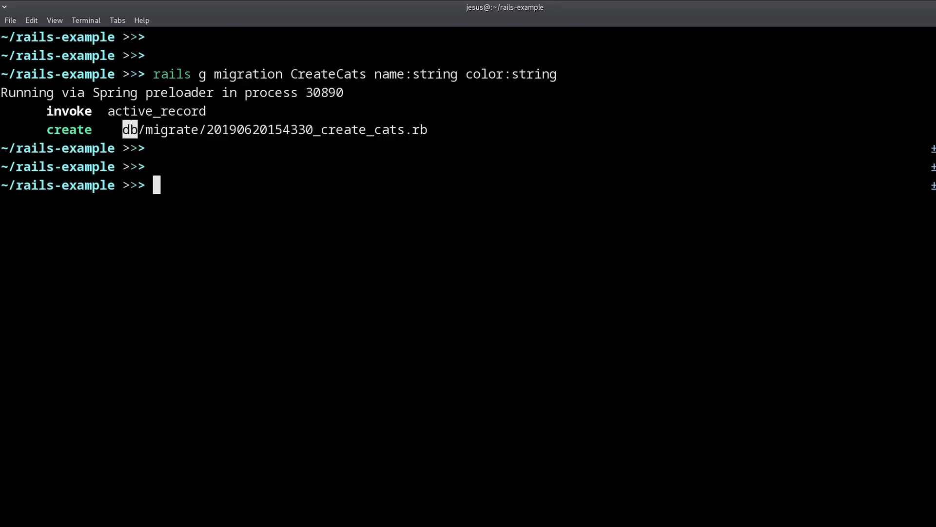
{"action": "mouse_move", "coordinate": [196, 232]}
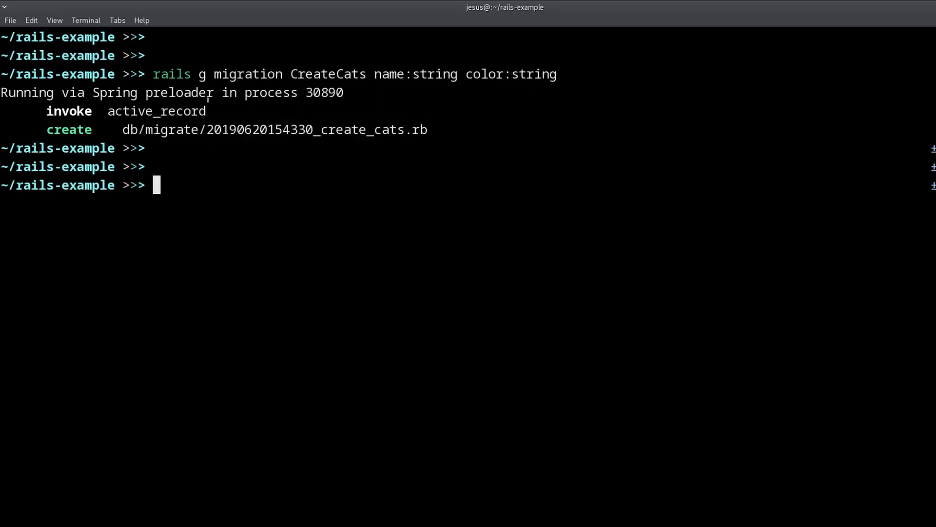
{"action": "double_click", "coordinate": [259, 129]}
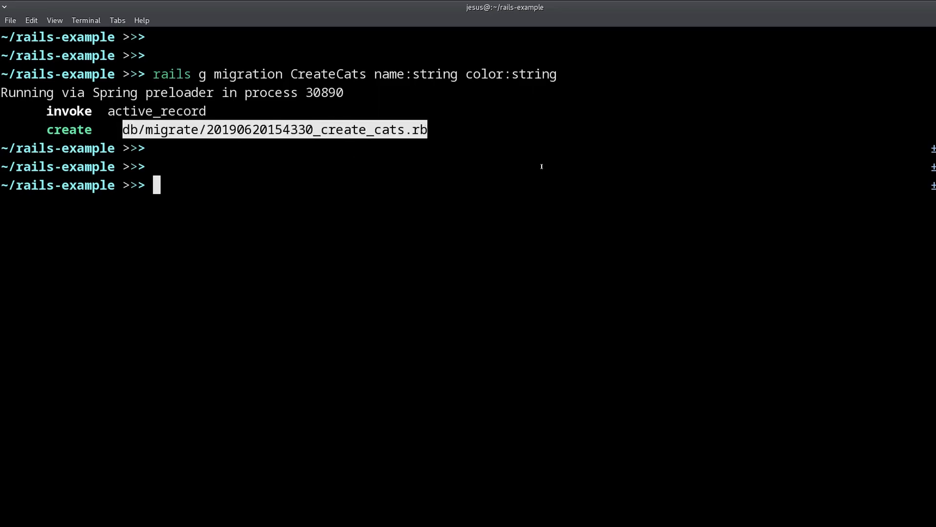
{"action": "type", "text": "vi db/migrate/20190620154330_create_cats.rb"}
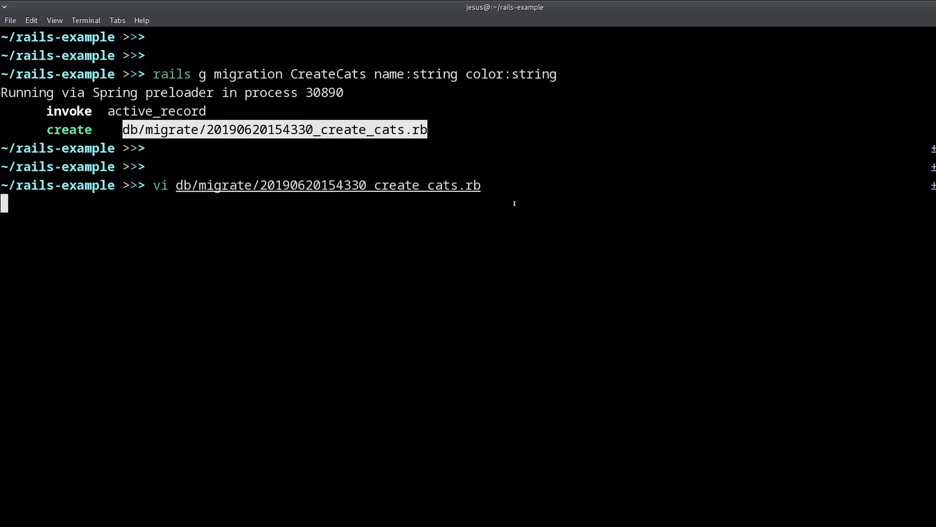
{"action": "key", "text": "Return"}
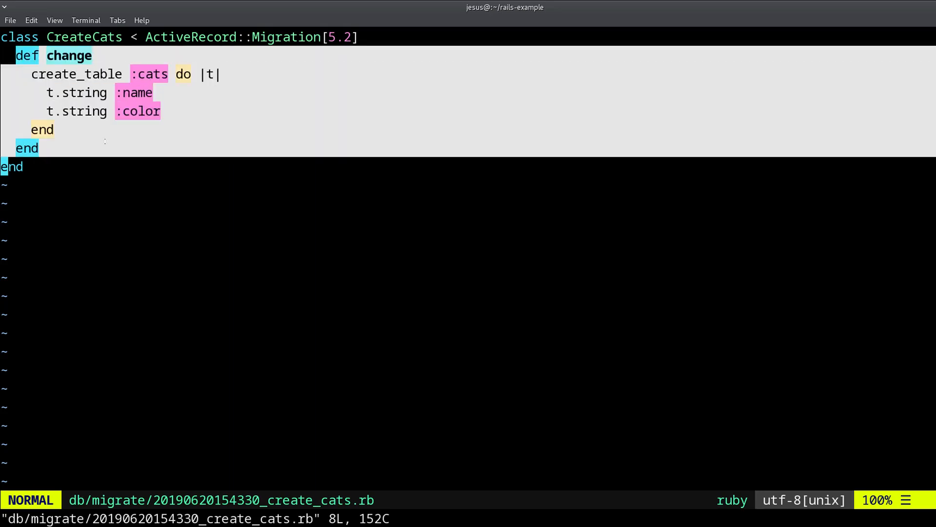
{"action": "mouse_move", "coordinate": [106, 258]}
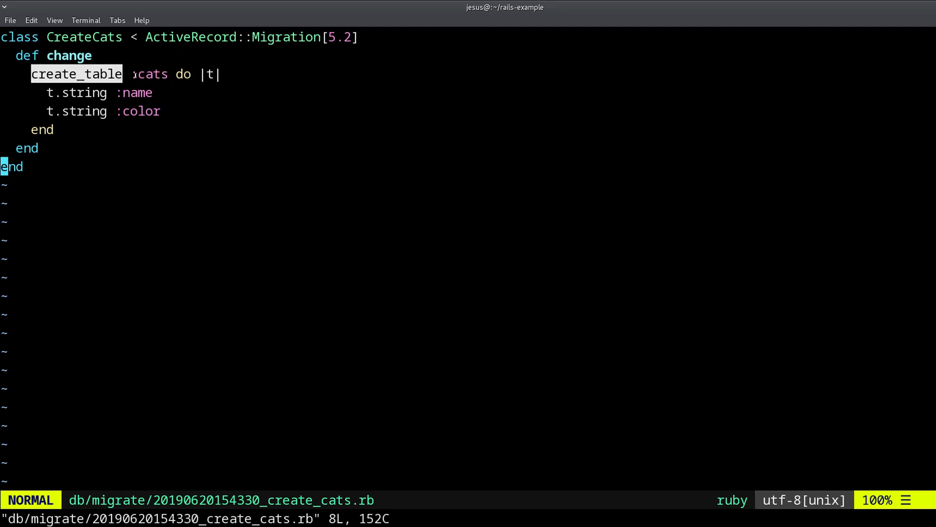
{"action": "key", "text": "w"}
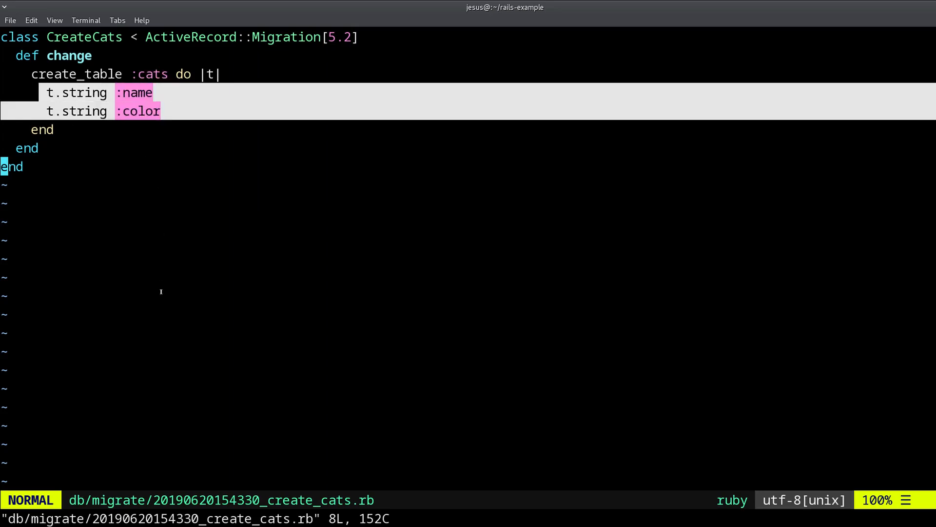
{"action": "key", "text": "Escape"}
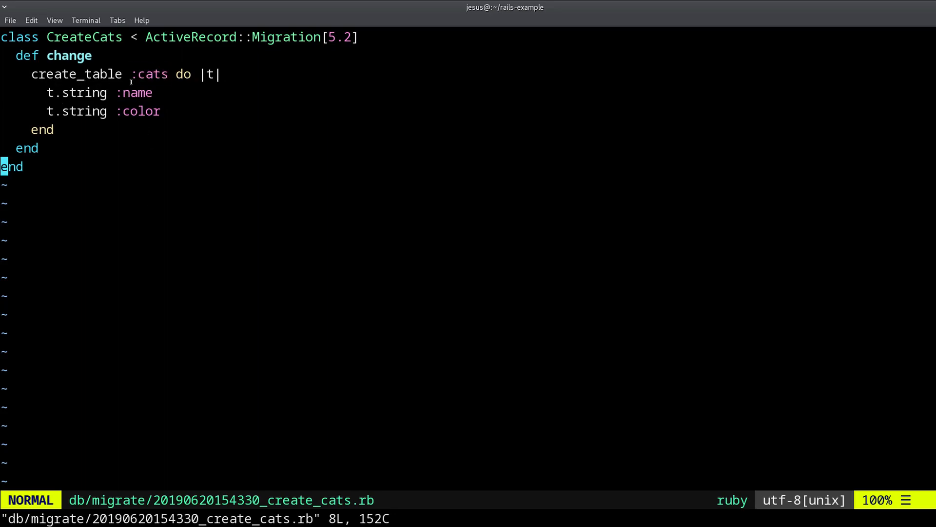
{"action": "double_click", "coordinate": [133, 93]}
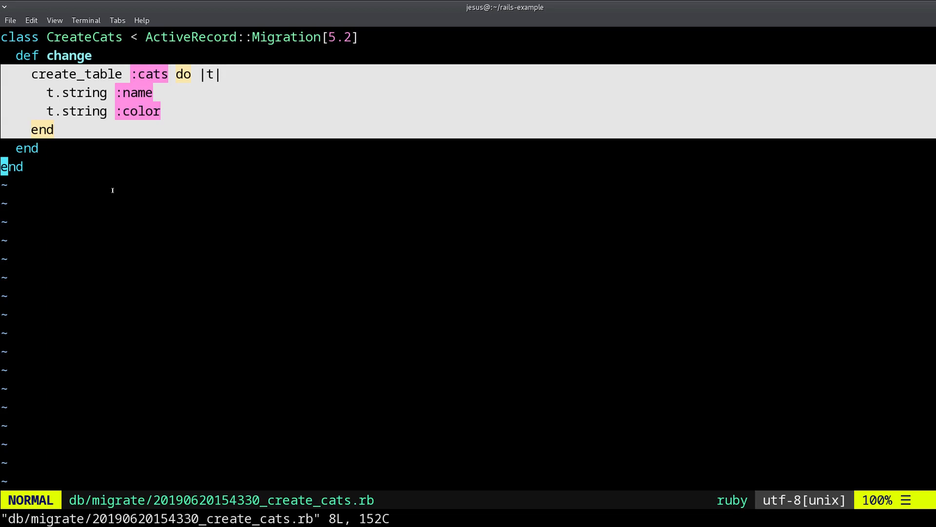
{"action": "key", "text": "Escape"}
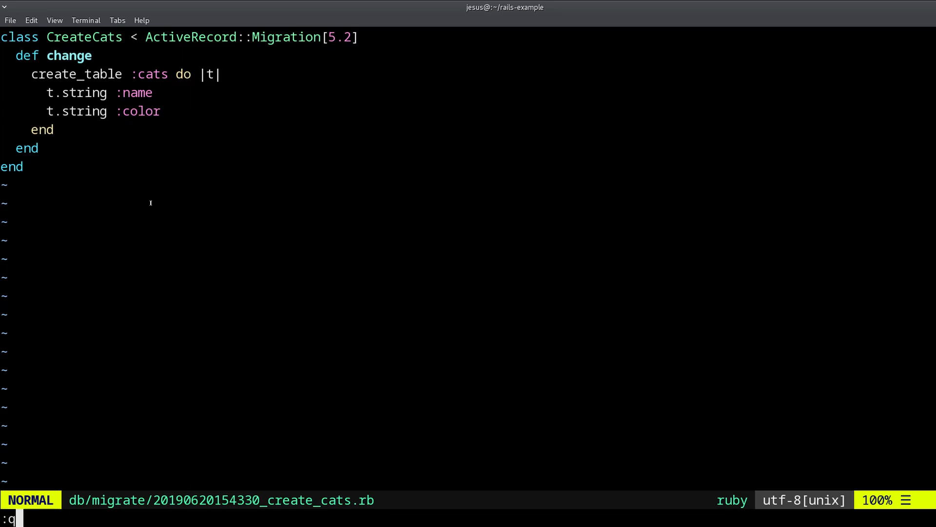
{"action": "key", "text": "Return"}
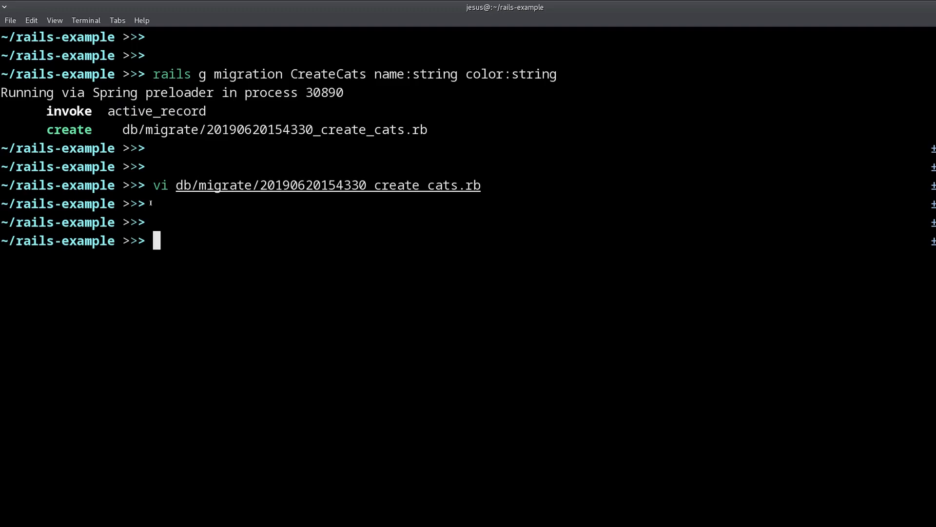
{"action": "type", "text": "vi db/migrate/20190620154330_create_cats.rb"}
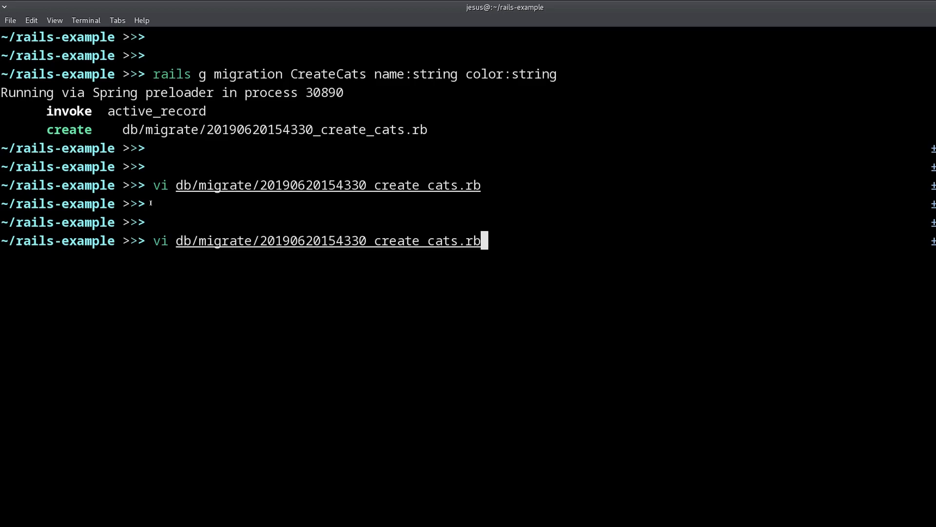
{"action": "key", "text": "Return"}
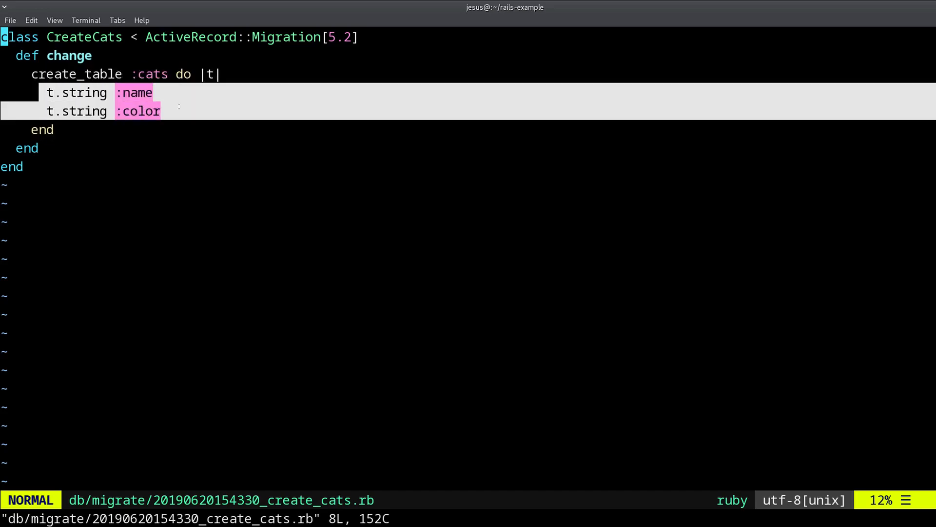
{"action": "key", "text": "Escape"}
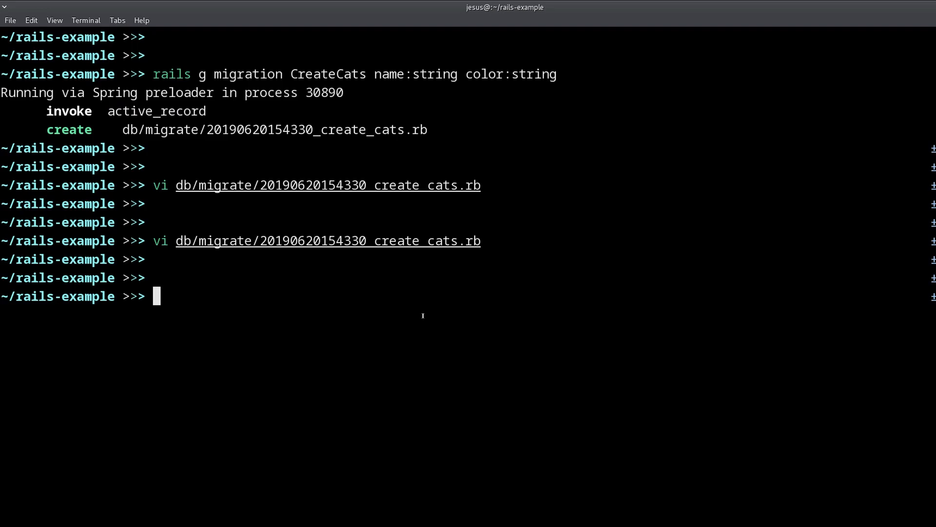
{"action": "mouse_move", "coordinate": [489, 370]}
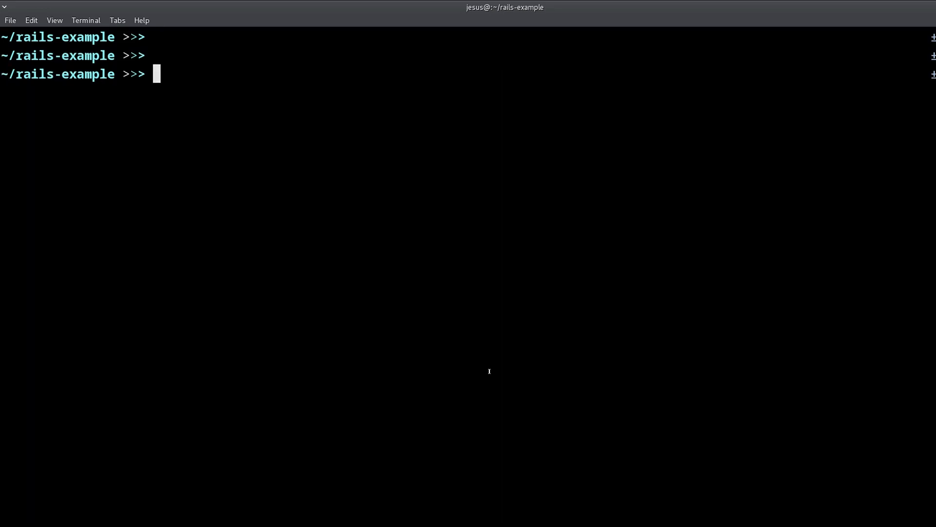
- Recall the migrate command from history, change rake to rails, and run rails db:migrate
{"action": "type", "text": "rails g migration CreateCats name:string color:string"}
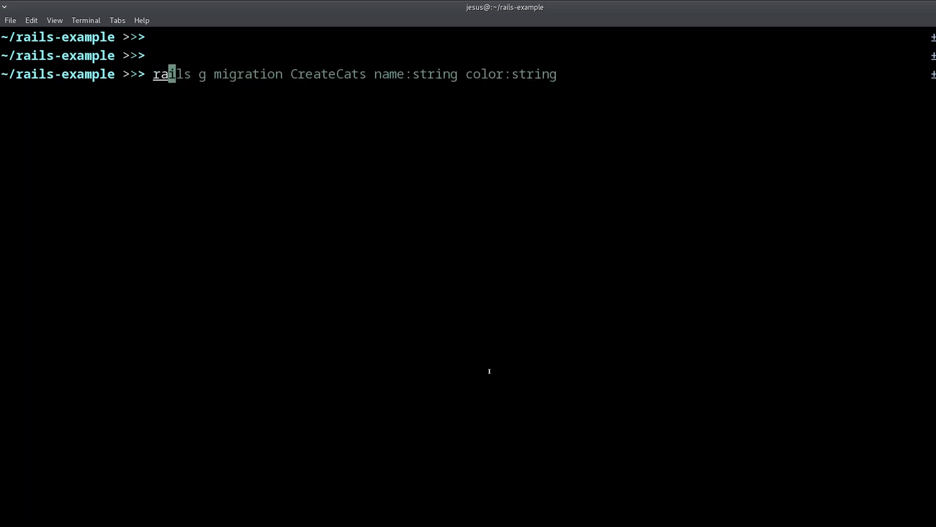
{"action": "type", "text": "rake db:migrate"}
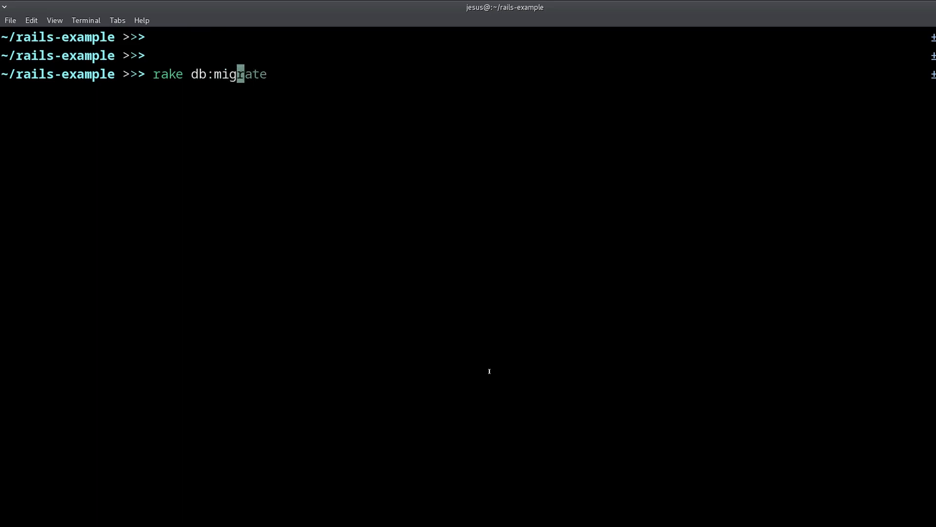
{"action": "key", "text": "End"}
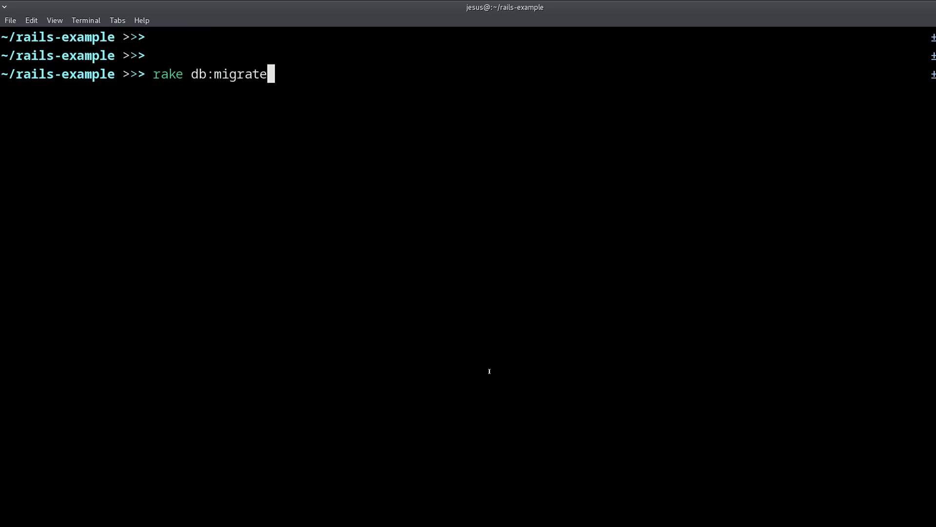
{"action": "key", "text": "Home"}
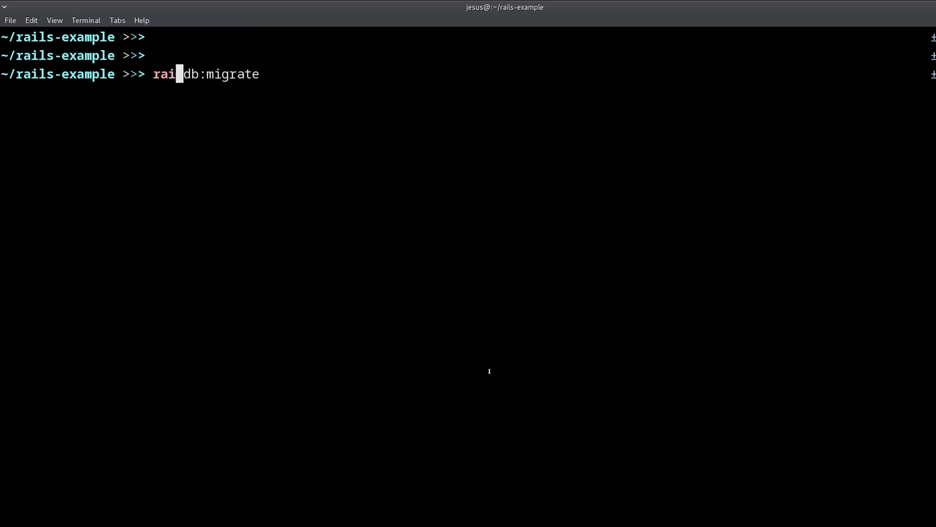
{"action": "type", "text": "ls"}
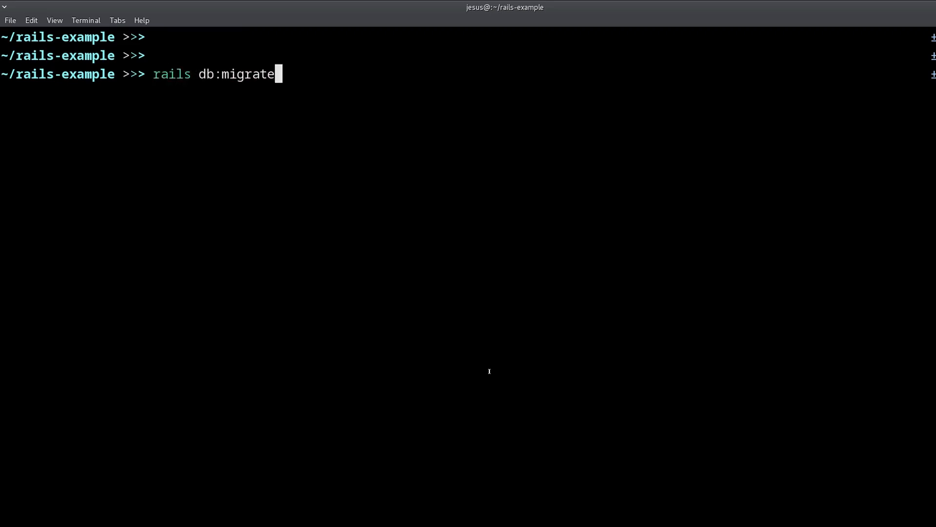
{"action": "key", "text": "Return"}
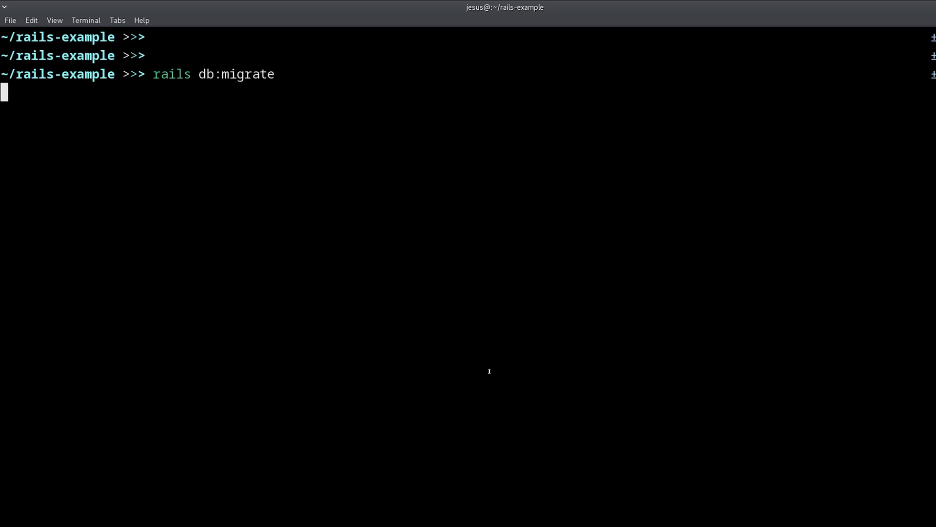
- Highlight 'migrated' in the migration output and start a fresh prompt line
{"action": "key", "text": "Return"}
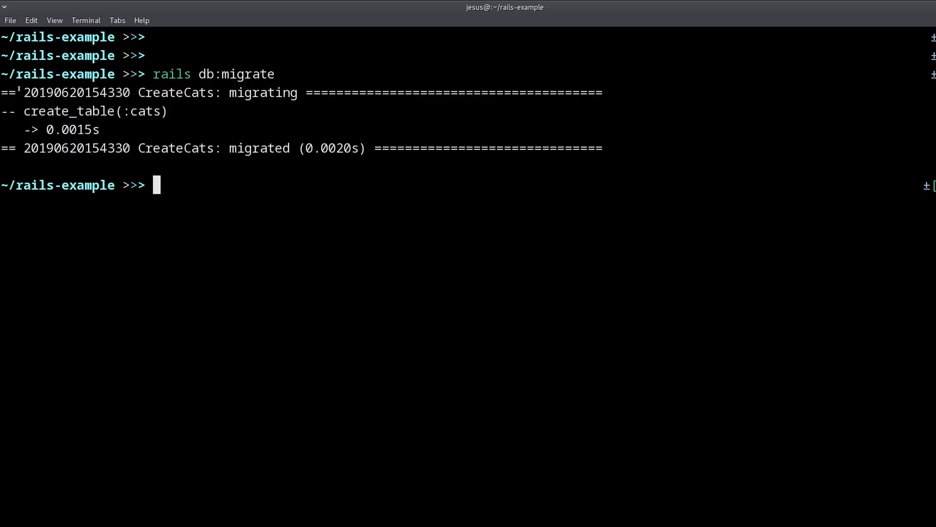
{"action": "double_click", "coordinate": [77, 93]}
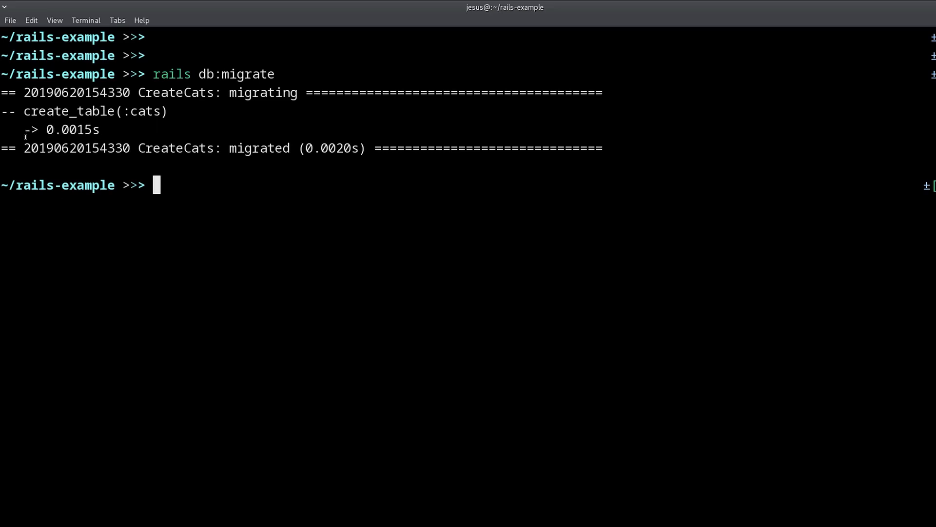
{"action": "double_click", "coordinate": [258, 148]}
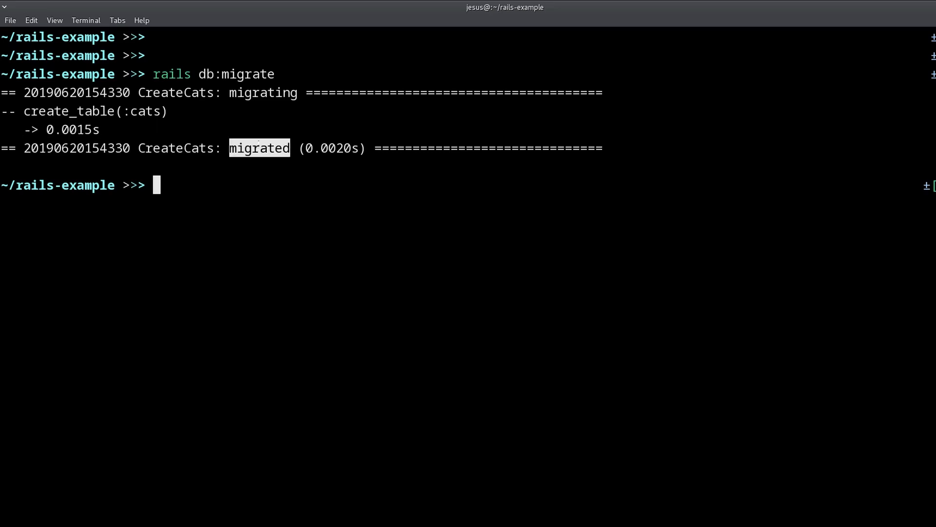
{"action": "mouse_move", "coordinate": [401, 166]}
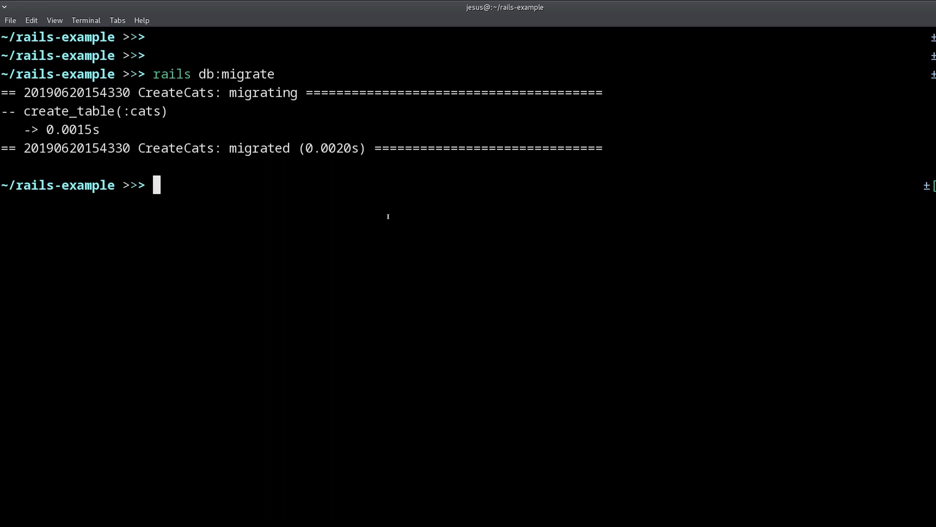
{"action": "key", "text": "Return"}
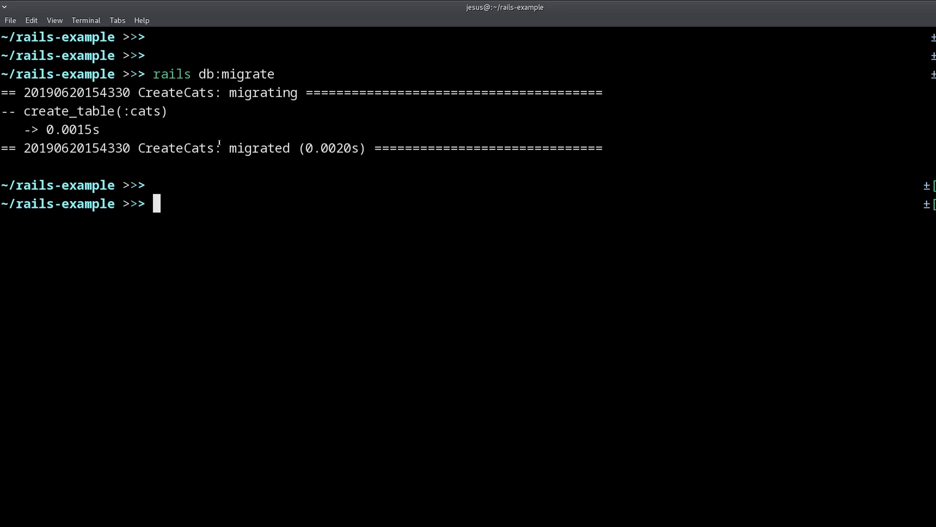
{"action": "mouse_move", "coordinate": [314, 280]}
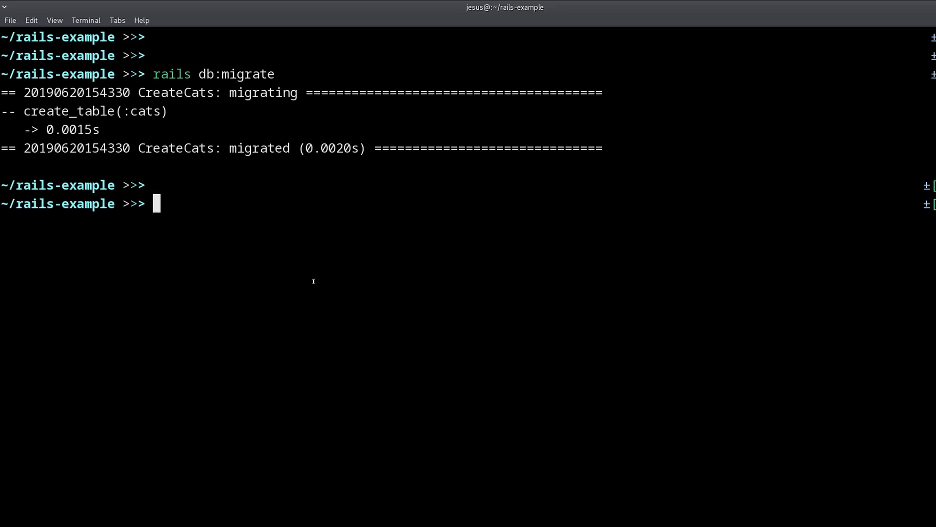
- Open the create_cats migration in vi and begin a 't.integer :a' line below color
{"action": "type", "text": "vi db/migrate/20190620154330_create_cats.rb"}
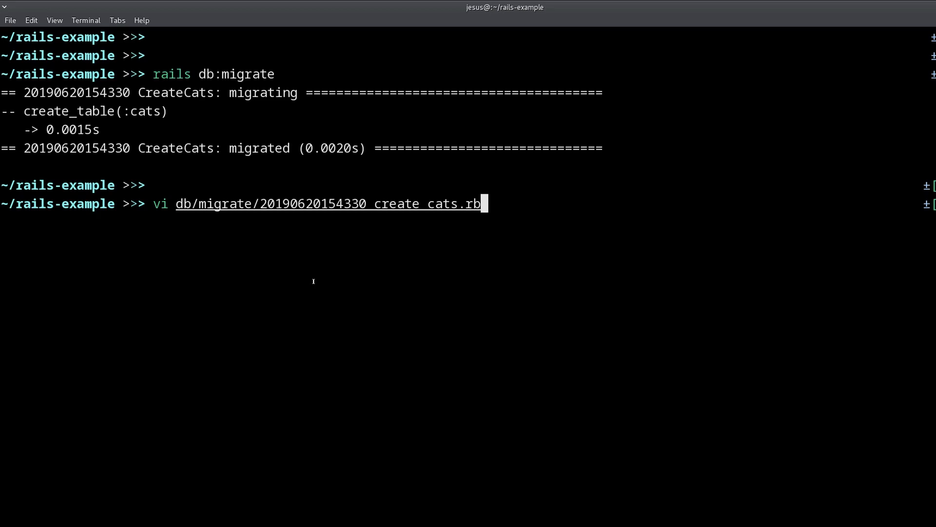
{"action": "key", "text": "Return"}
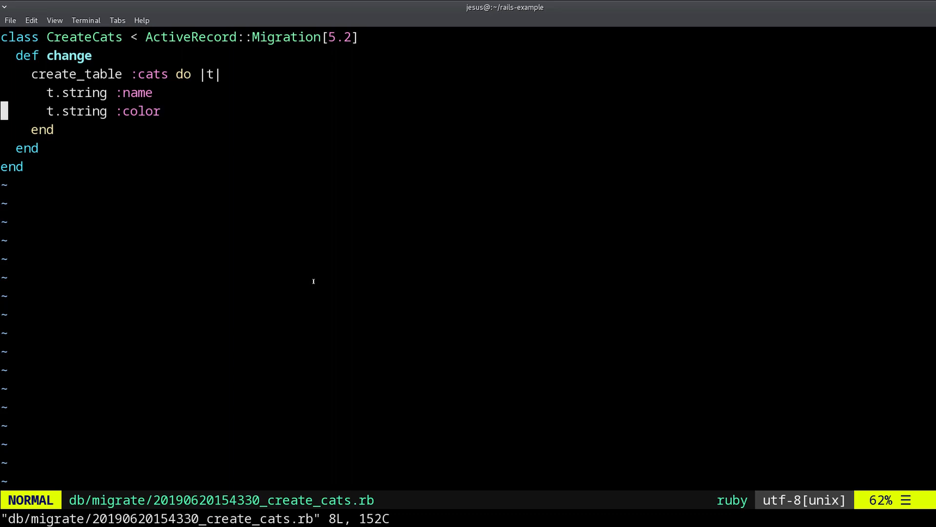
{"action": "key", "text": "o"}
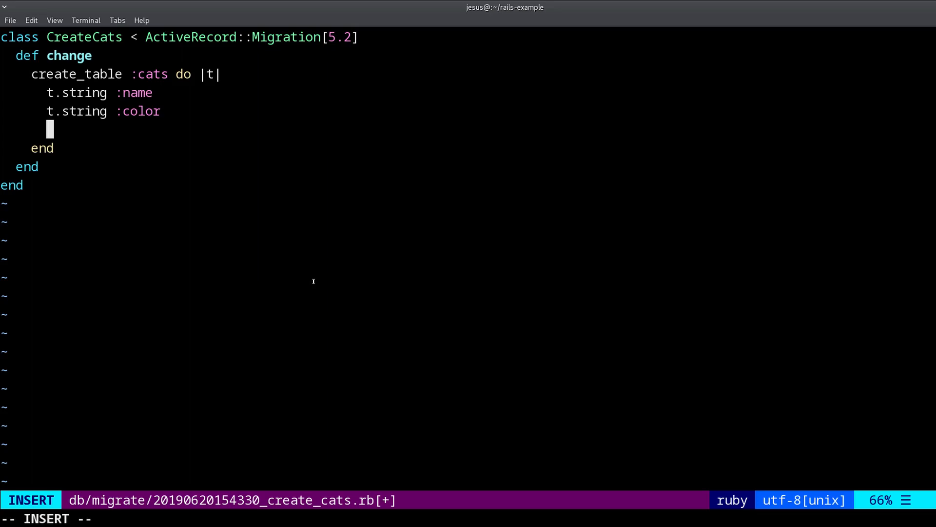
{"action": "type", "text": "t."}
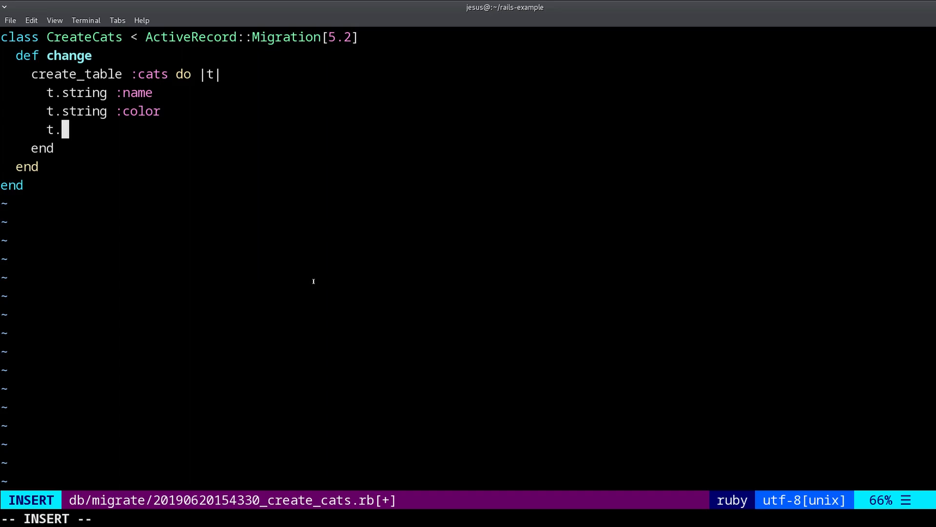
{"action": "type", "text": "int"}
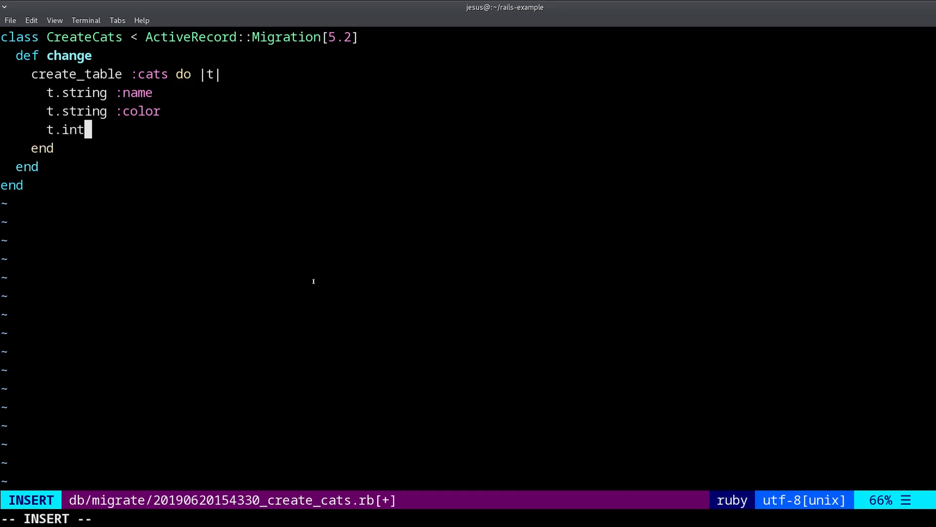
{"action": "type", "text": "eger :a"}
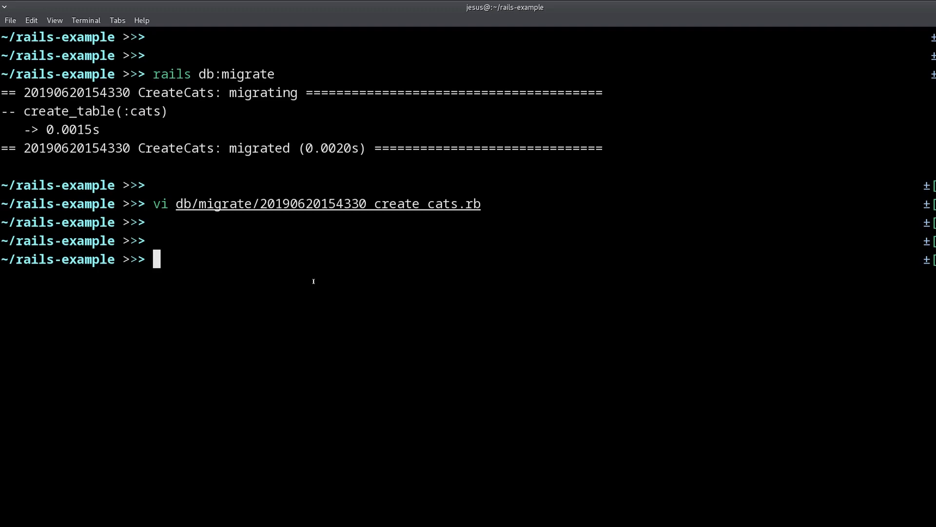
{"action": "type", "text": "rails db:migrate"}
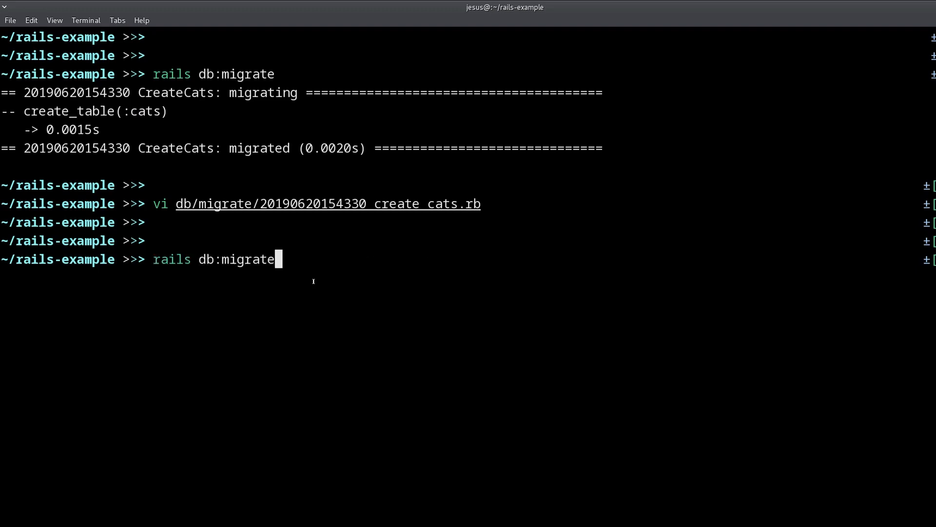
{"action": "key", "text": "Return"}
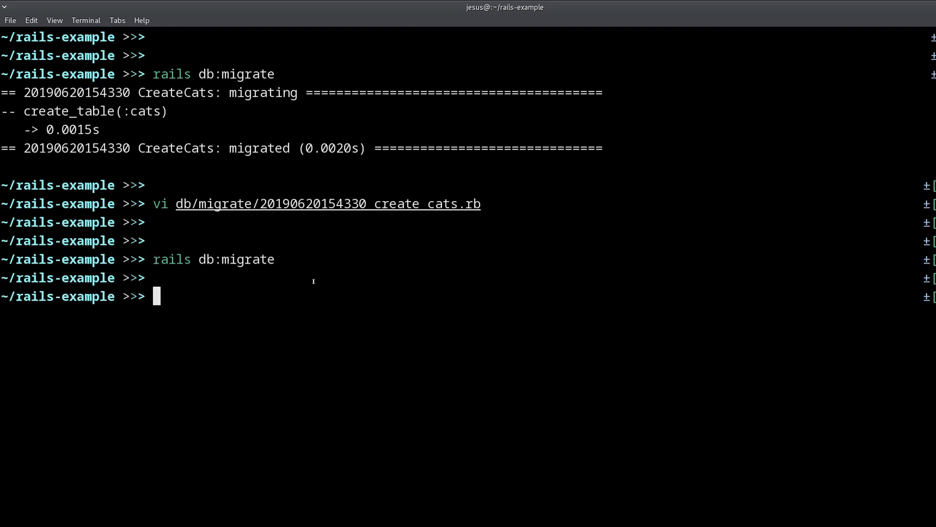
{"action": "type", "text": "rails db:migrate"}
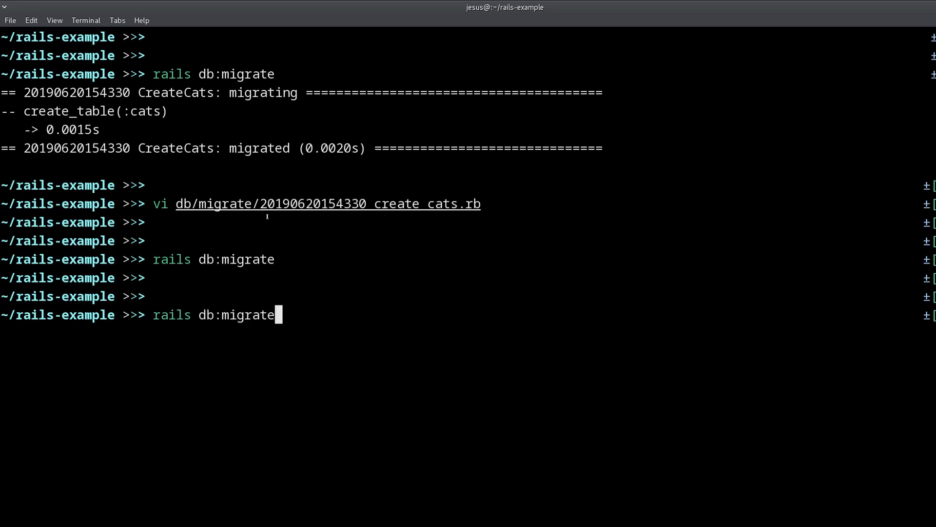
{"action": "mouse_move", "coordinate": [553, 325]}
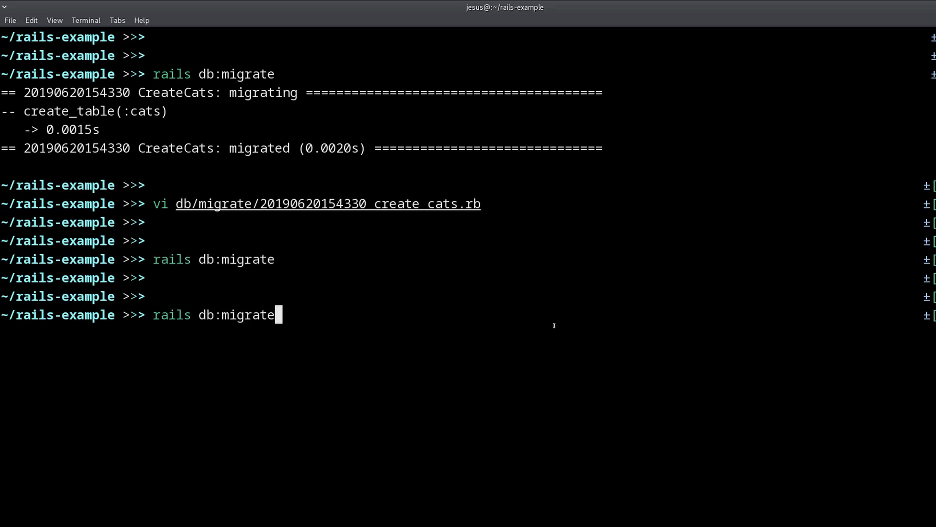
{"action": "mouse_move", "coordinate": [557, 275]}
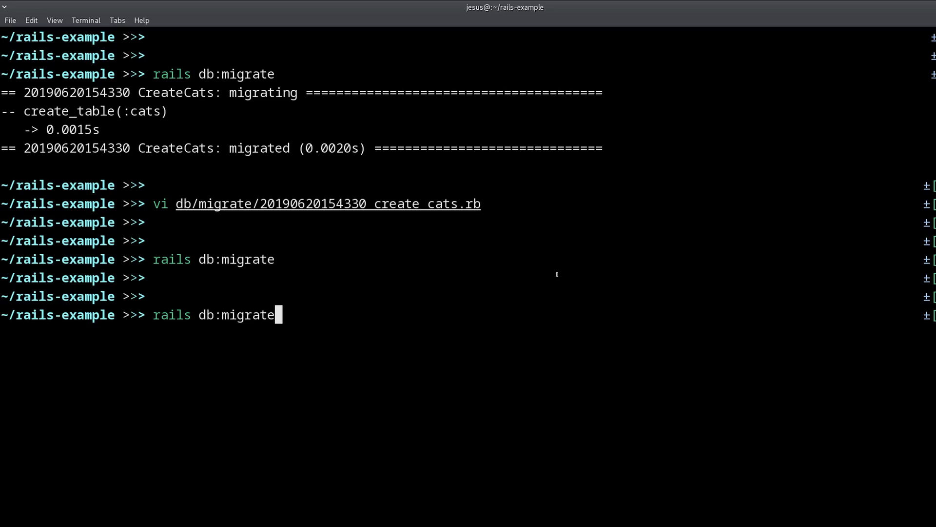
{"action": "type", "text": ":redo"}
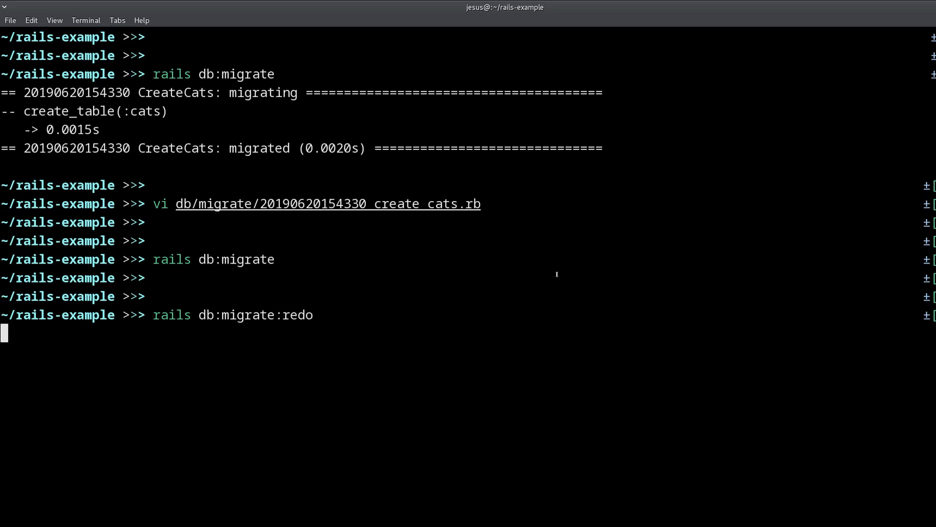
{"action": "key", "text": "Return"}
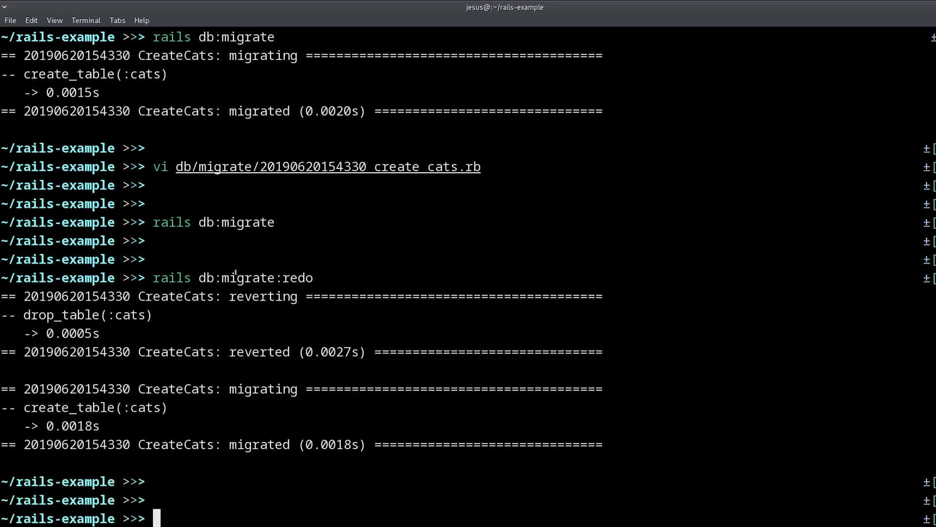
{"action": "mouse_move", "coordinate": [244, 321]}
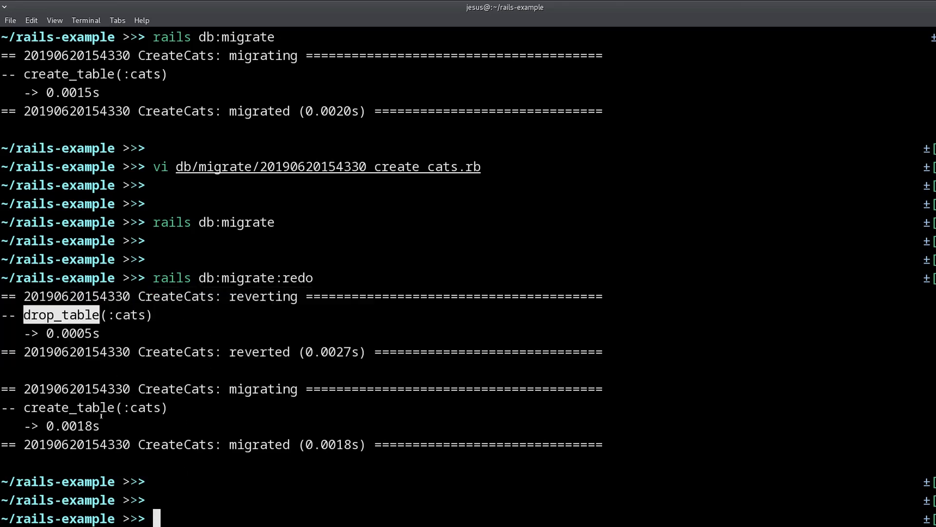
{"action": "double_click", "coordinate": [69, 407]}
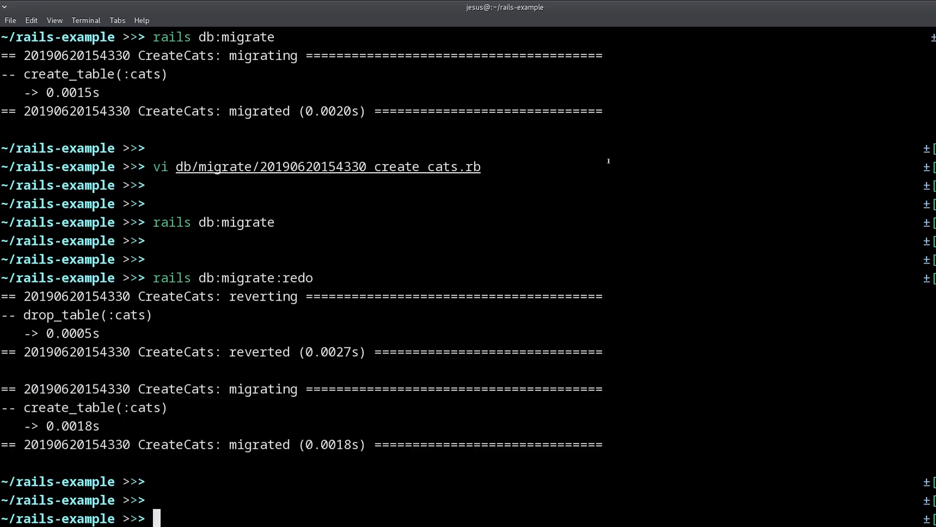
{"action": "type", "text": "rails db:migrate"}
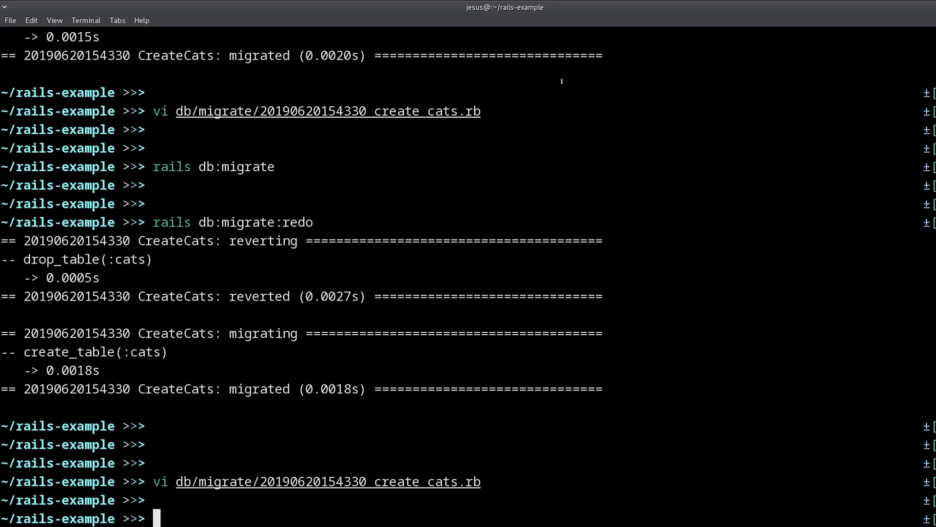
{"action": "mouse_move", "coordinate": [325, 450]}
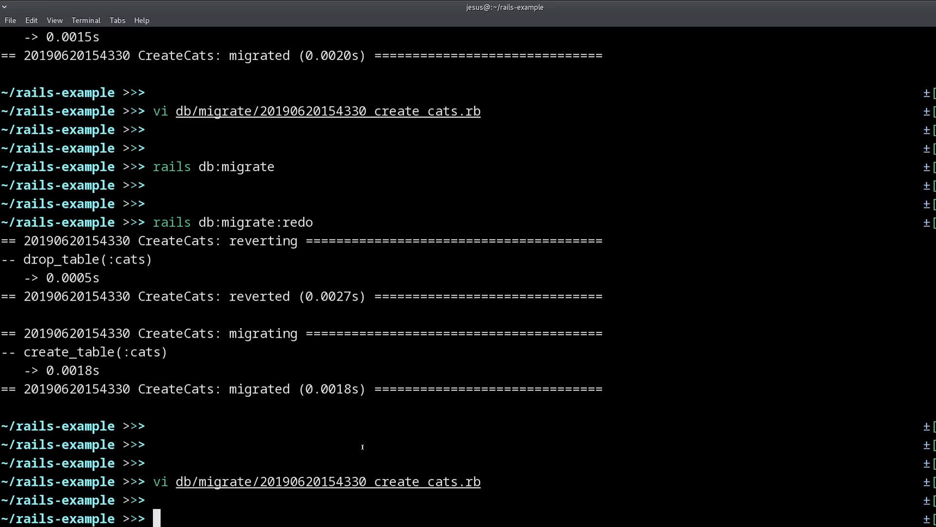
{"action": "type", "text": "vi db/migrate/20190620154330_create_cats.rb"}
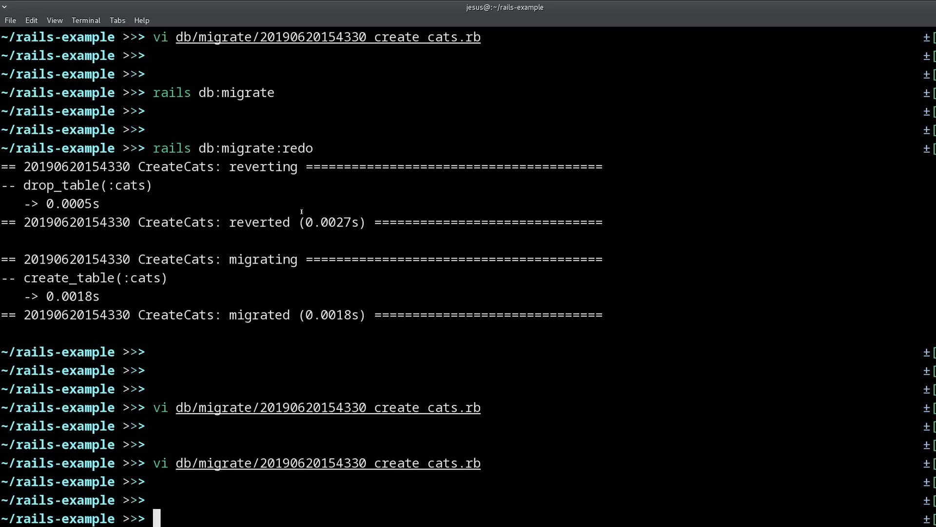
{"action": "mouse_move", "coordinate": [426, 295]}
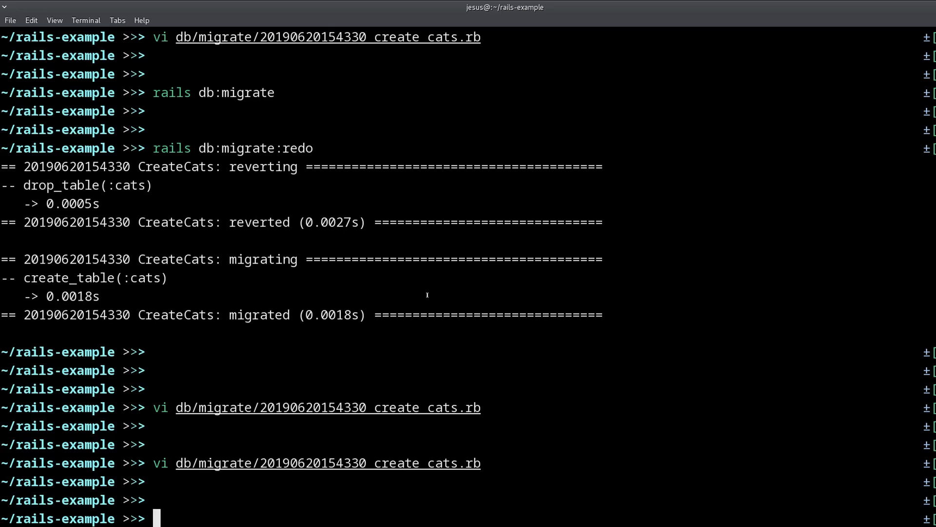
- Generate the Cats migration with name and color string columns and open the file in vi
{"action": "scroll", "scroll_direction": "up", "scroll_amount": 3}
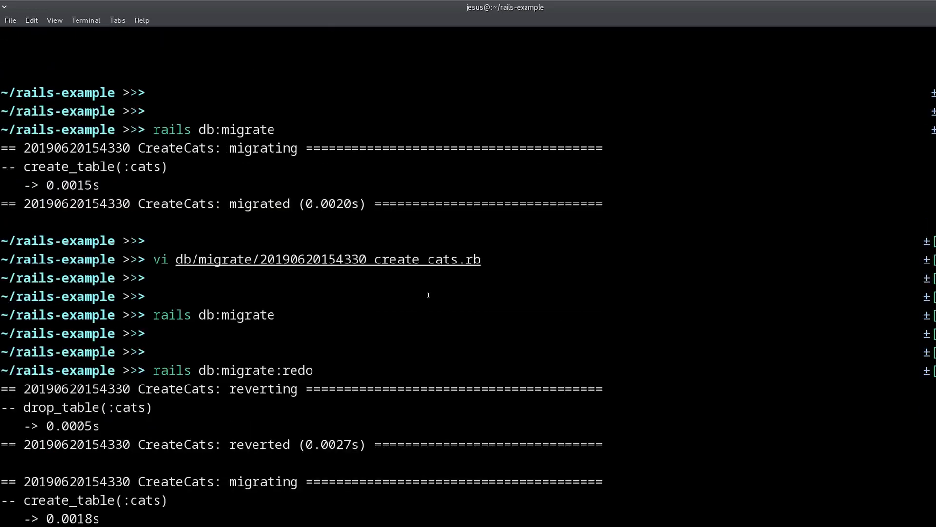
{"action": "scroll", "scroll_direction": "down", "scroll_amount": 3}
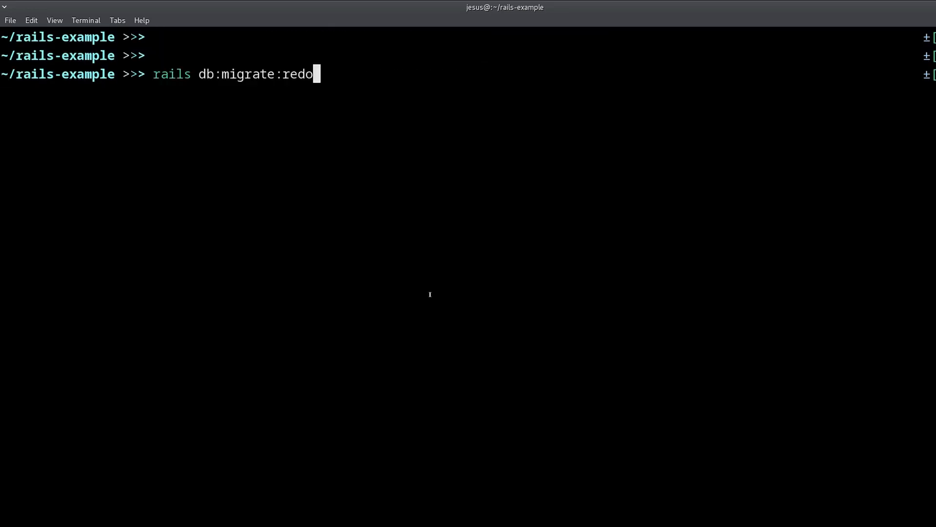
{"action": "type", "text": "rails g migration CreateCats name:string color:string"}
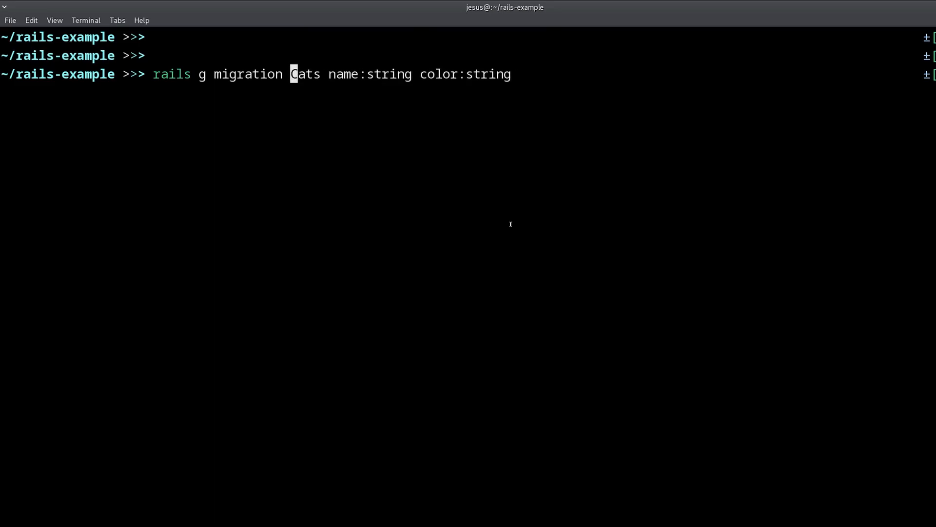
{"action": "key", "text": "End"}
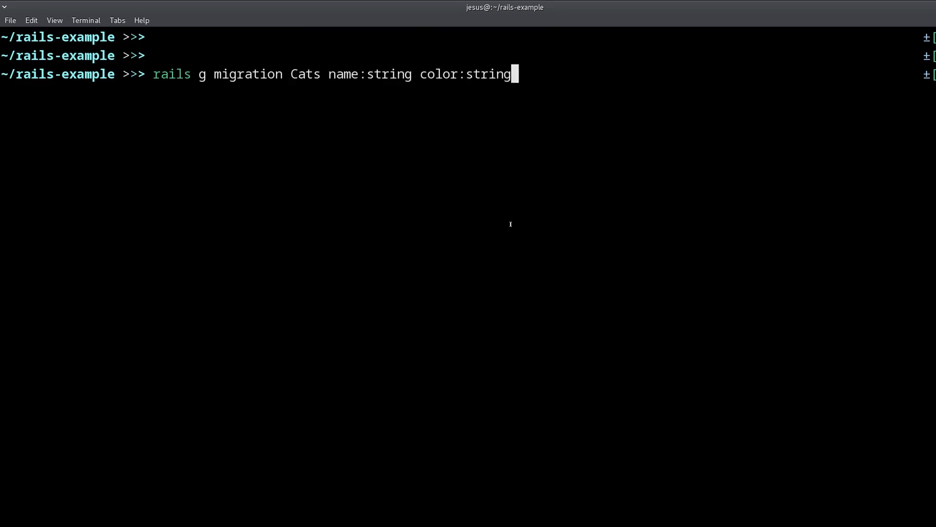
{"action": "key", "text": "Return"}
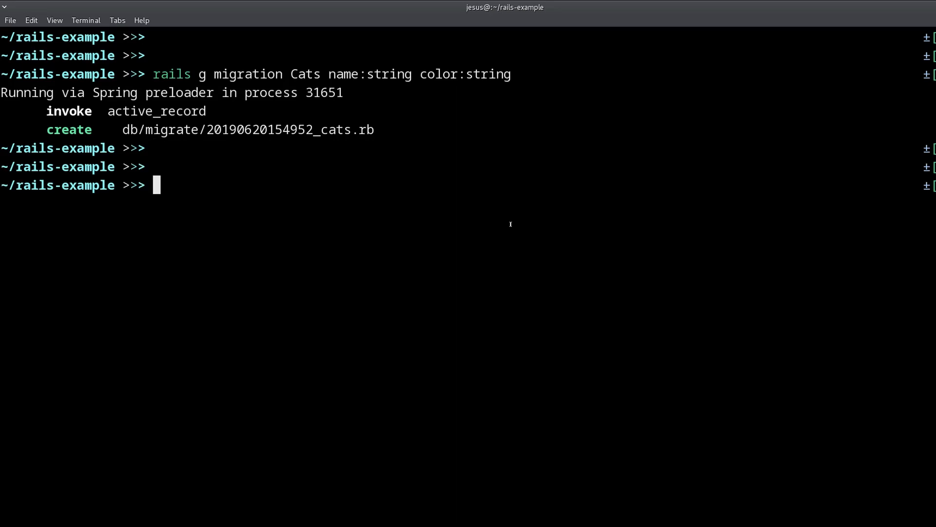
{"action": "type", "text": "vi db/migrate/20190620154330_create_cats.rb"}
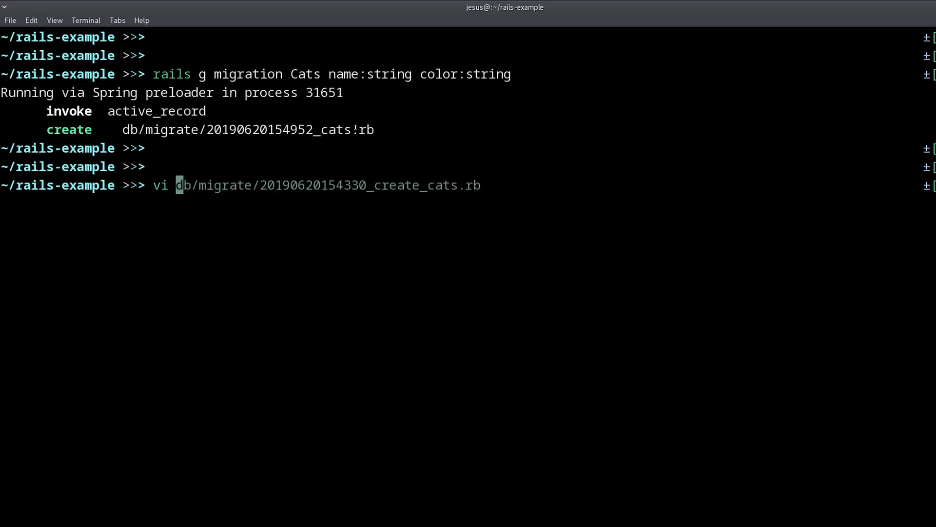
{"action": "key", "text": "Return"}
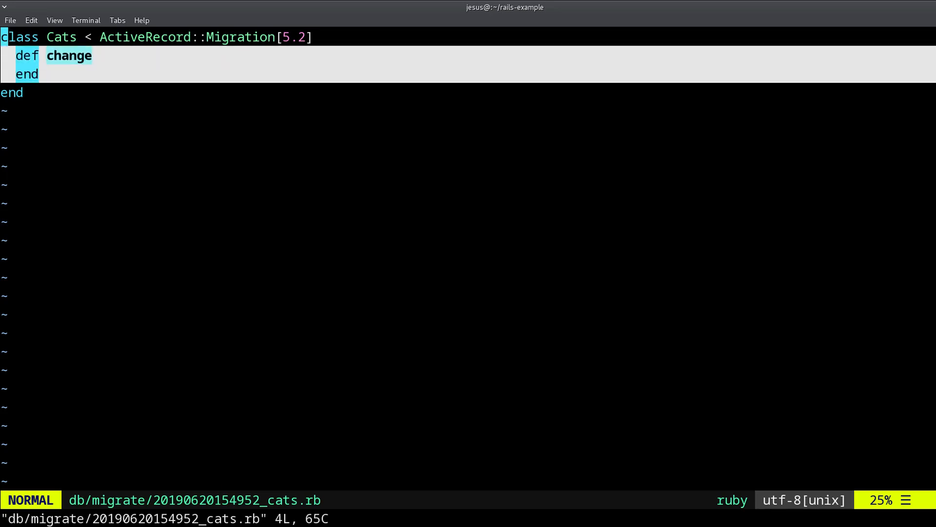
{"action": "mouse_move", "coordinate": [243, 131]}
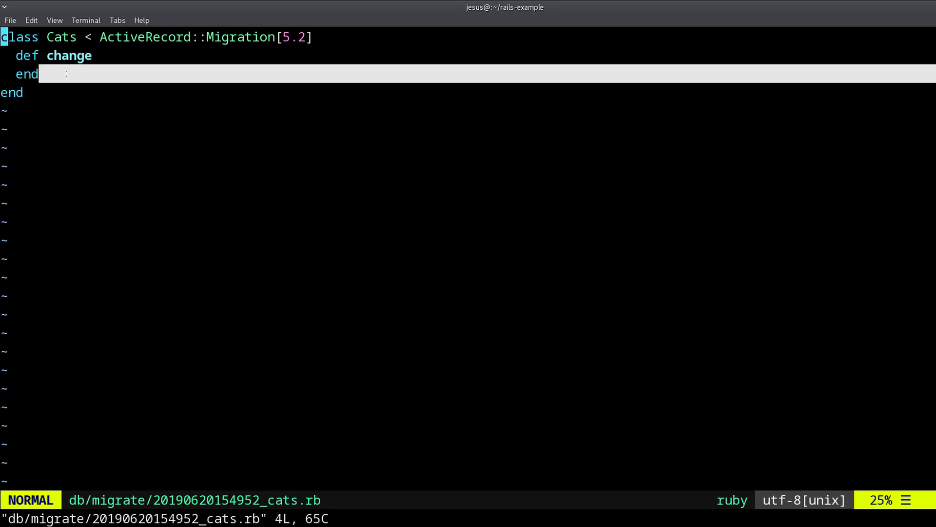
- Close the empty Cats migration in Vim and return to the shell prompt
{"action": "key", "text": "k"}
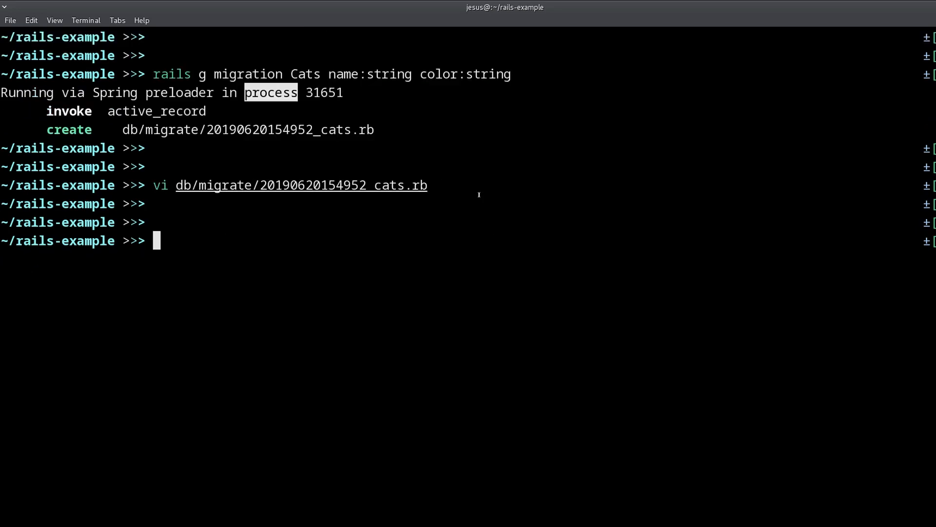
{"action": "type", "text": "rails g migration Cats name:string color:string"}
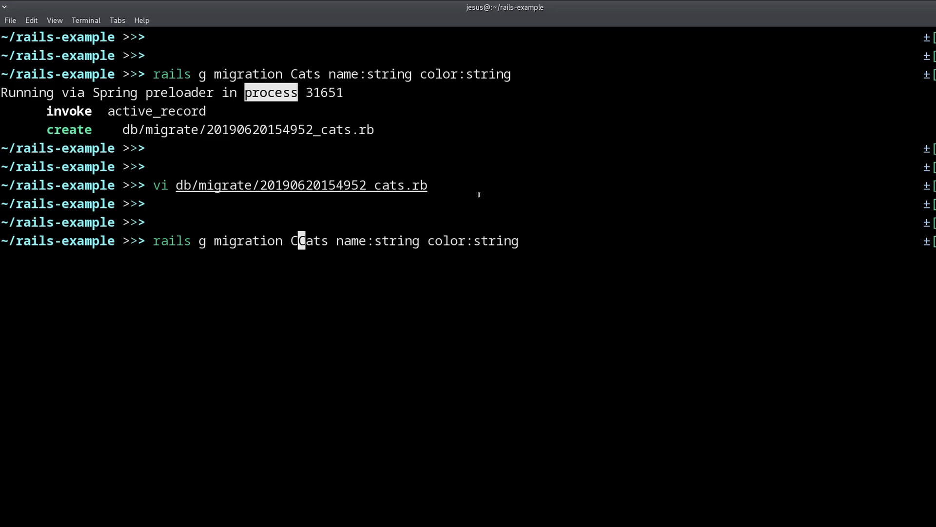
{"action": "type", "text": "reate"}
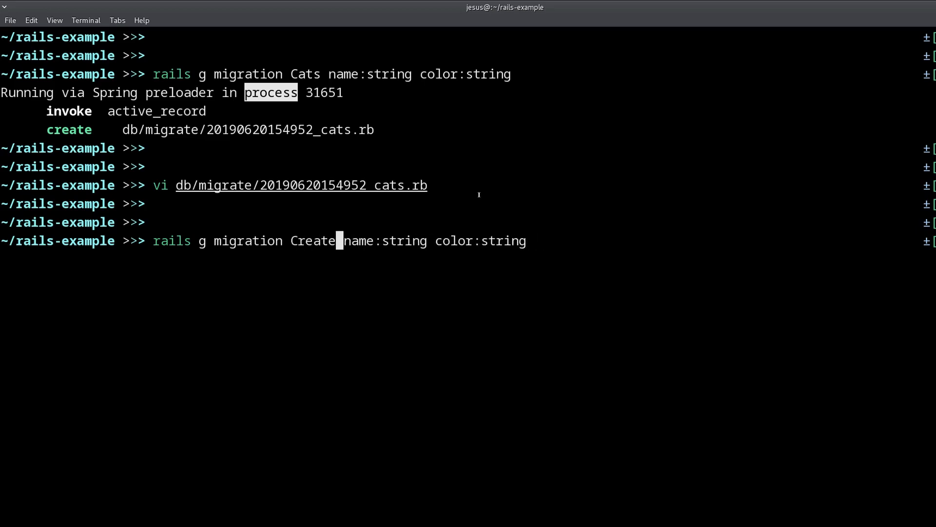
{"action": "type", "text": "Comment"}
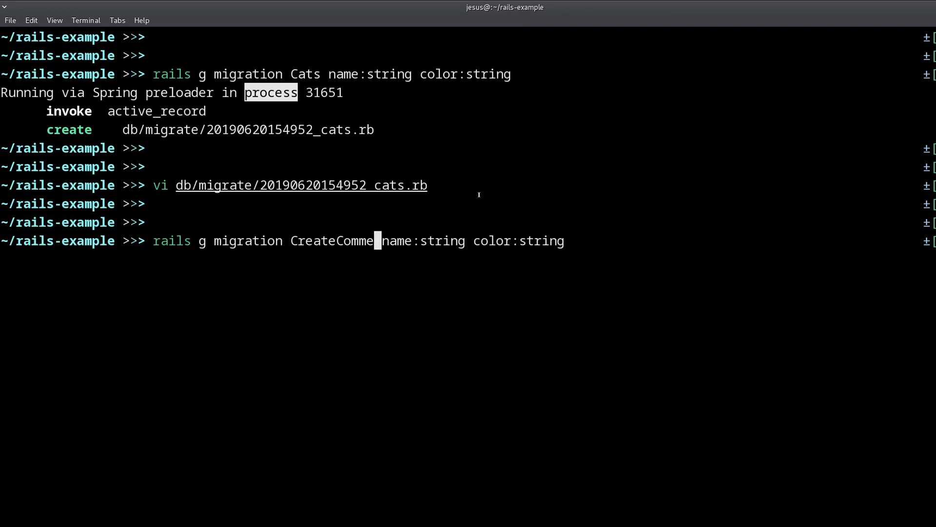
{"action": "key", "text": "BackSpace"}
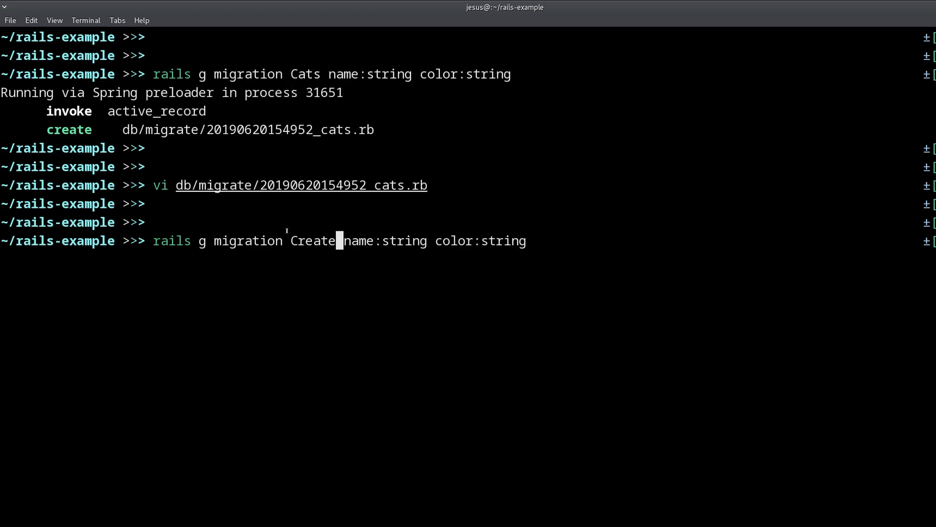
{"action": "type", "text": "X"}
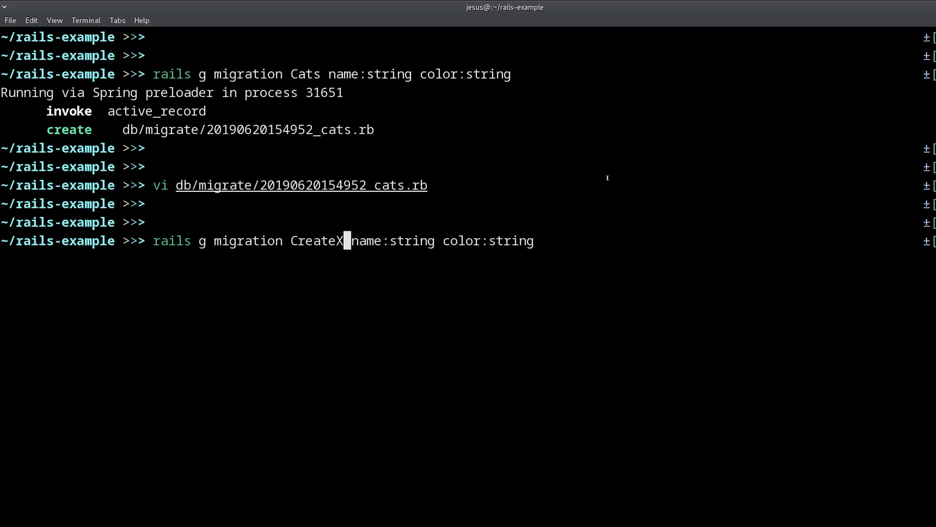
{"action": "type", "text": "ats.rb"}
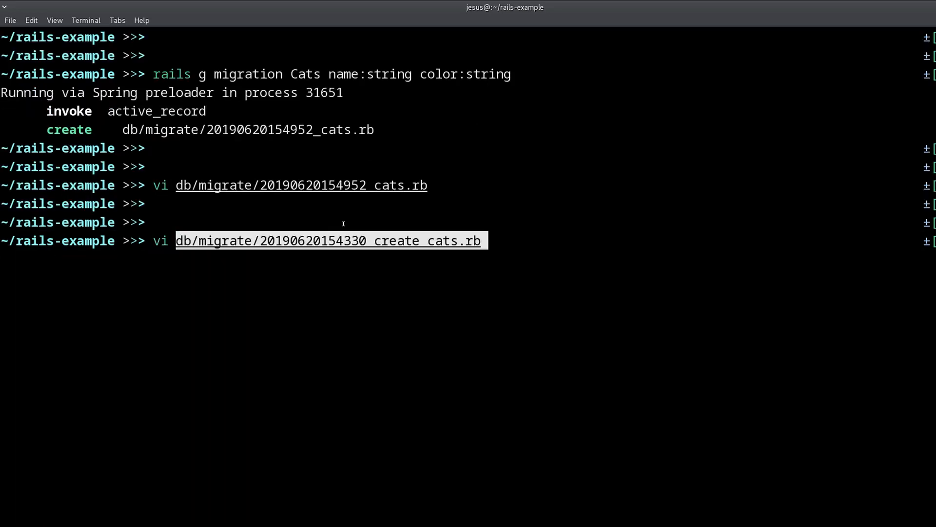
{"action": "key", "text": "Return"}
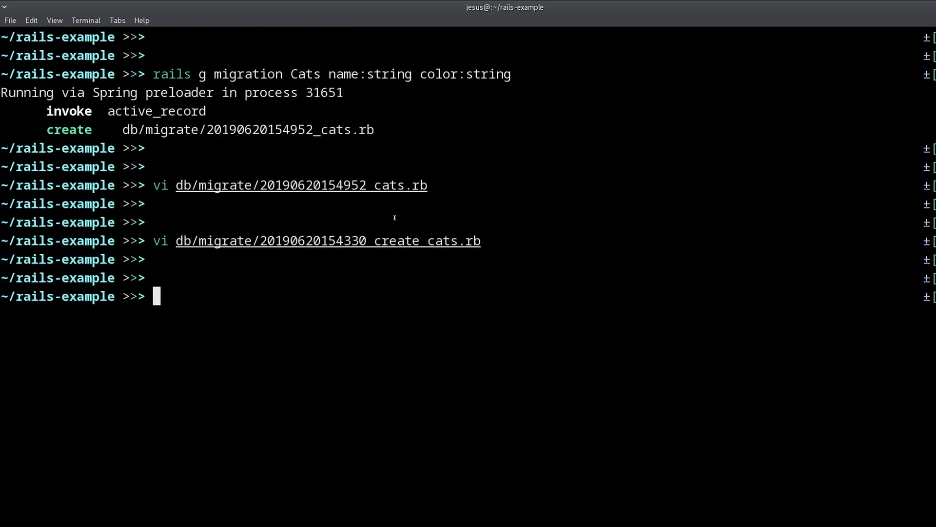
- Recall the earlier generate command and rename the migration to AddCountryToCats
{"action": "type", "text": "rails db:migrate:redo"}
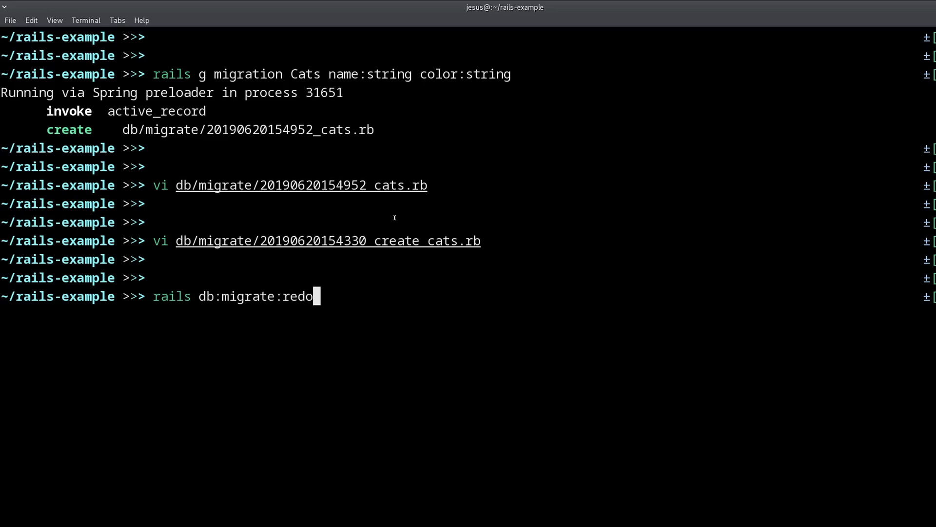
{"action": "key", "text": "Up"}
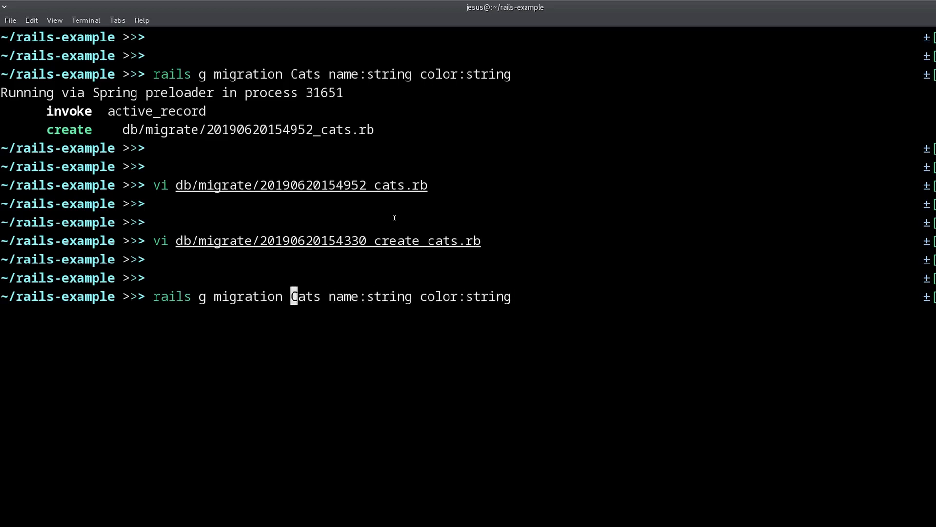
{"action": "mouse_move", "coordinate": [394, 218]}
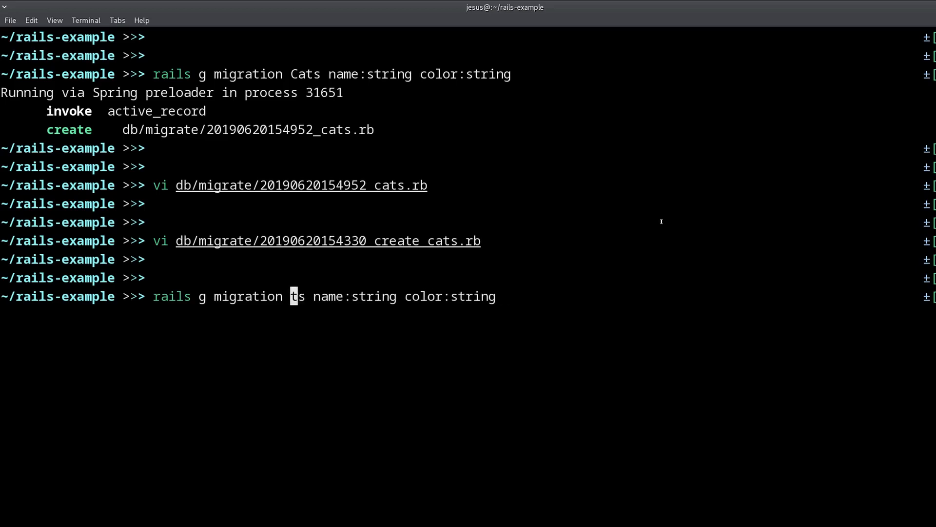
{"action": "type", "text": "ADD"}
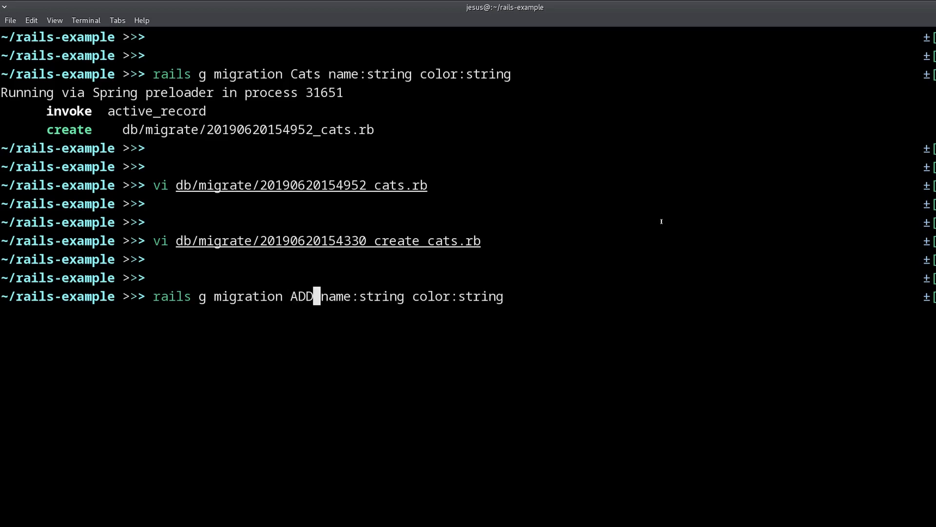
{"action": "type", "text": "AddCountr"}
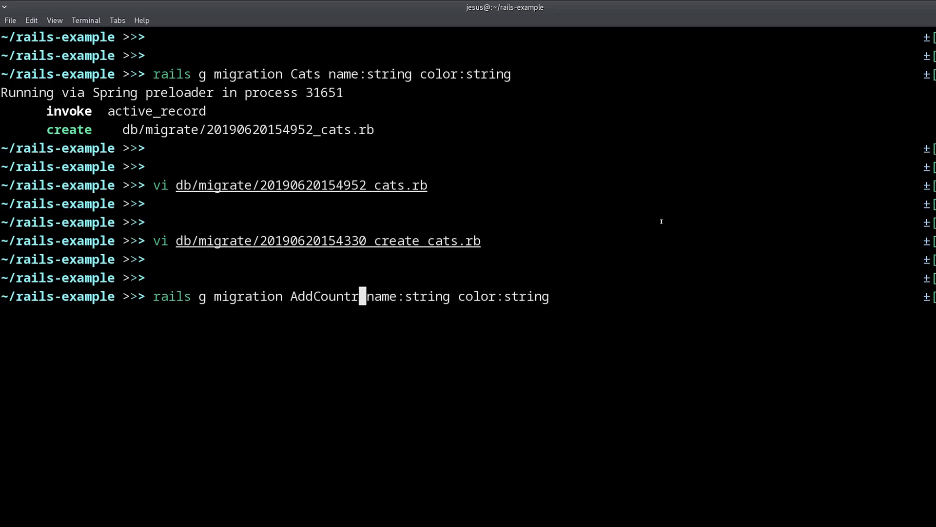
{"action": "type", "text": "yToC"}
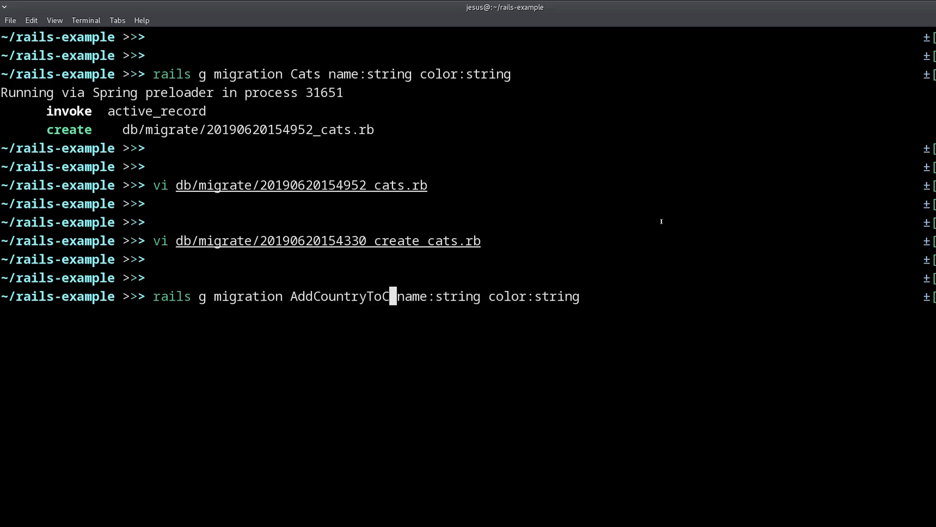
{"action": "type", "text": "ats"}
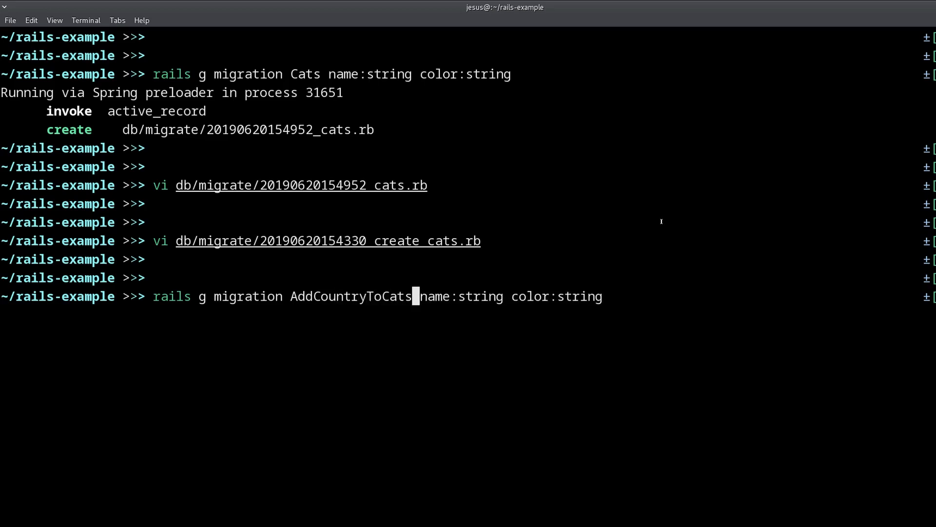
{"action": "key", "text": "End"}
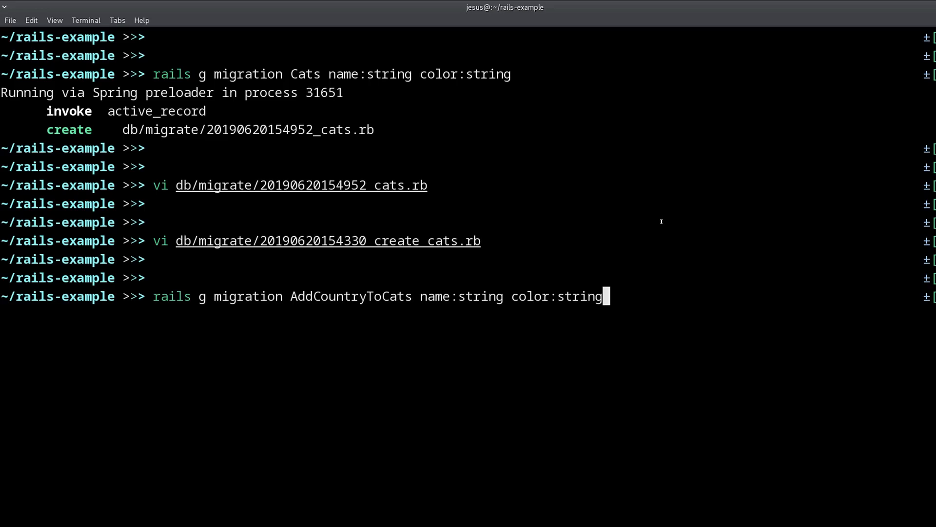
{"action": "mouse_move", "coordinate": [646, 260]}
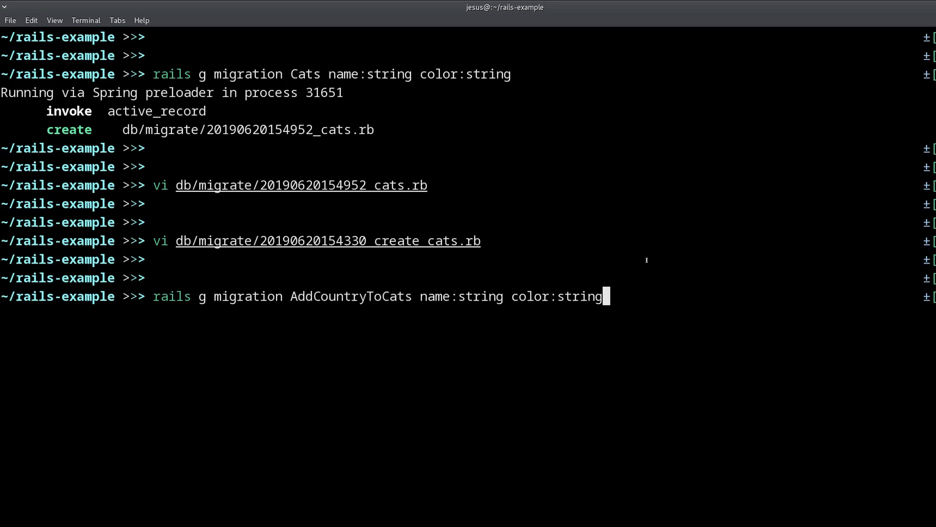
{"action": "mouse_move", "coordinate": [283, 284]}
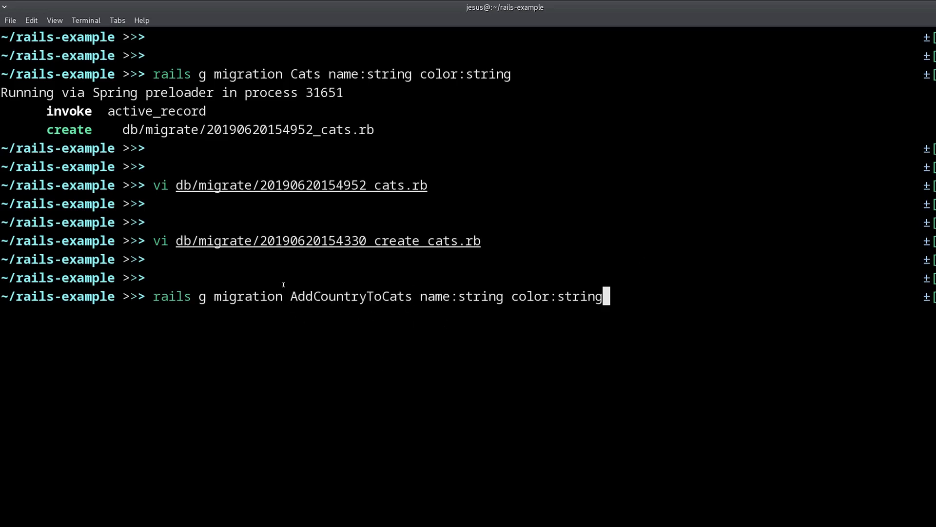
- Replace the name and color arguments with a single country:string column
{"action": "double_click", "coordinate": [350, 295]}
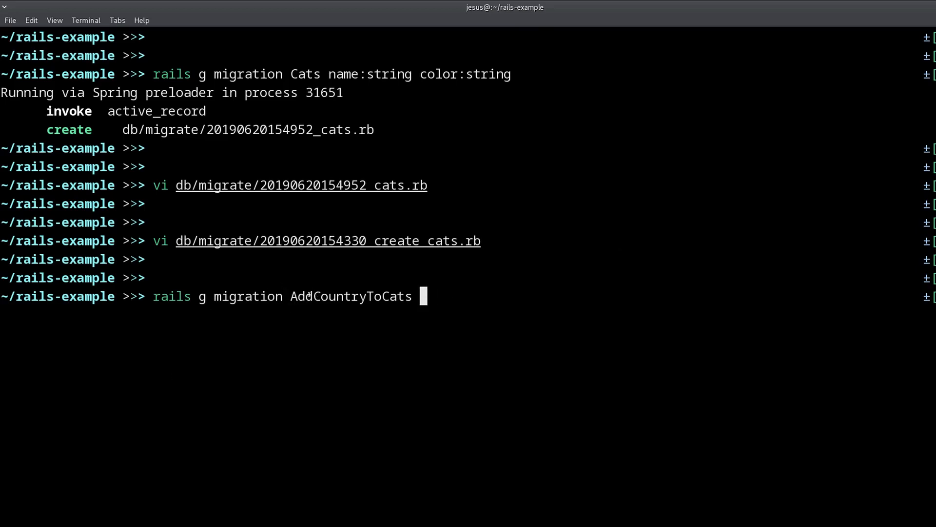
{"action": "double_click", "coordinate": [339, 296]}
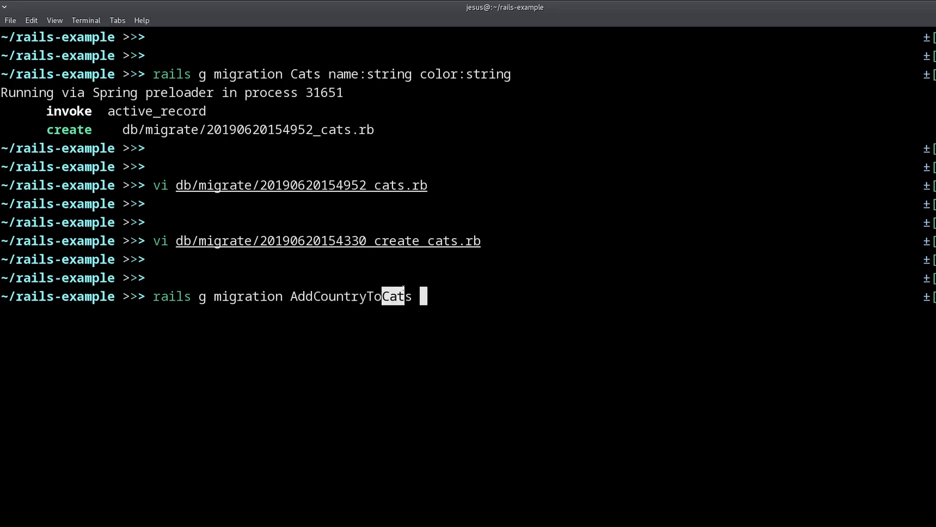
{"action": "mouse_move", "coordinate": [607, 298]}
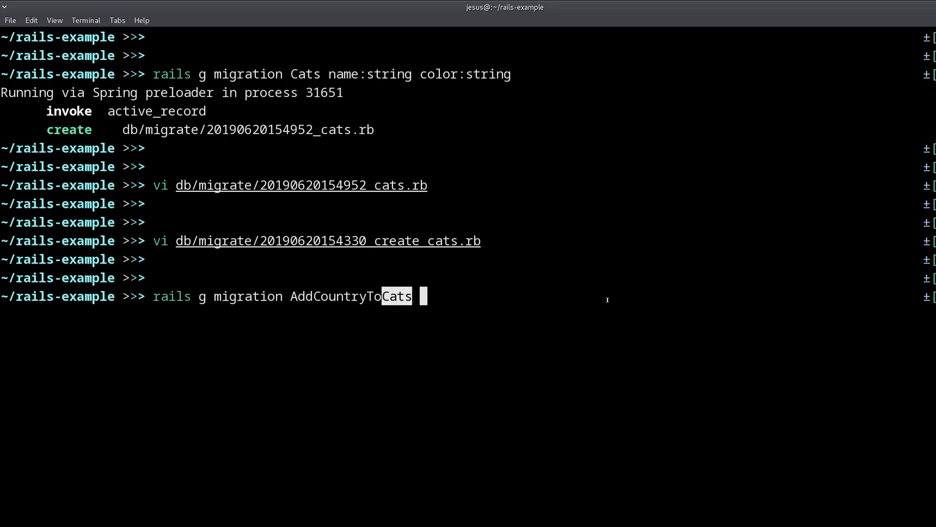
{"action": "mouse_move", "coordinate": [558, 300]}
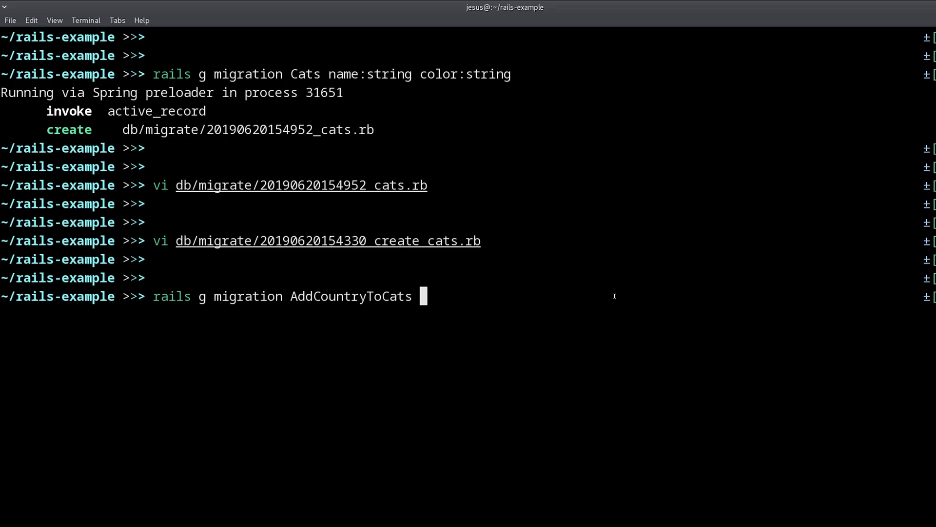
{"action": "type", "text": "coustring"}
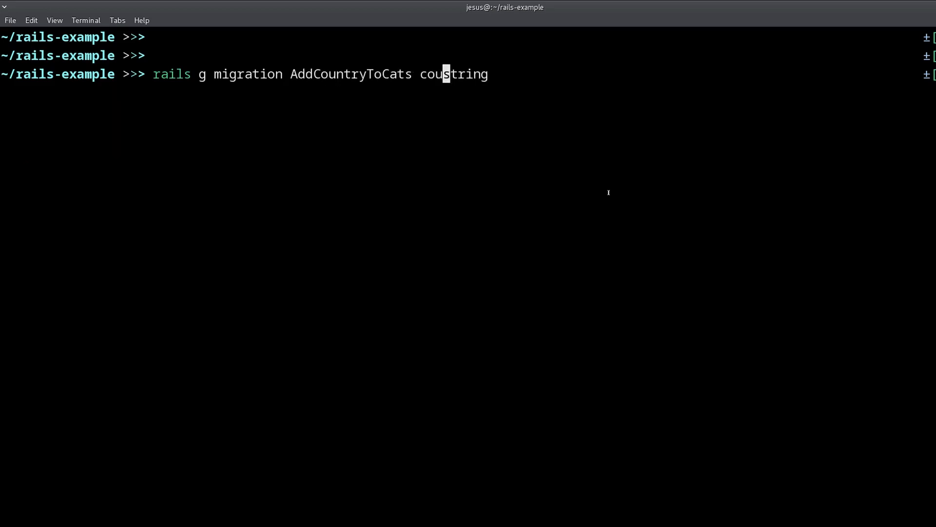
{"action": "type", "text": "ntry:"}
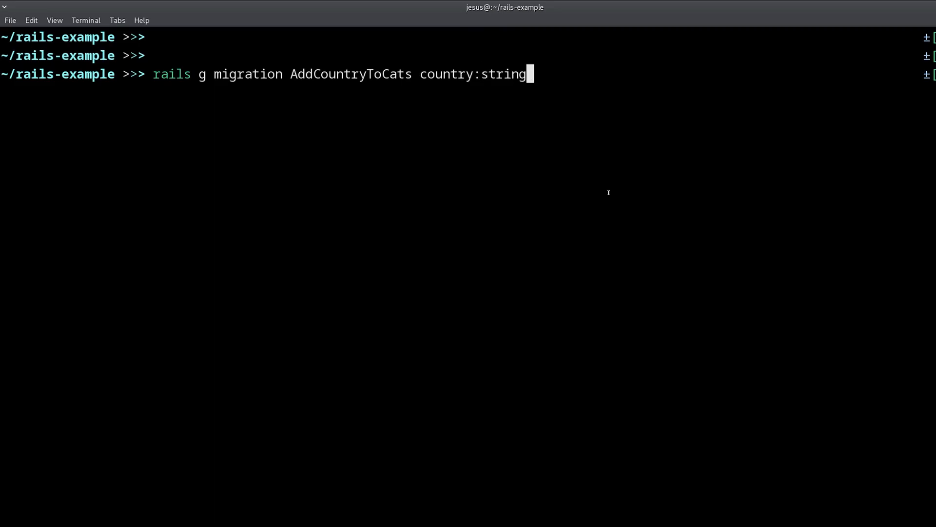
{"action": "key", "text": "Return"}
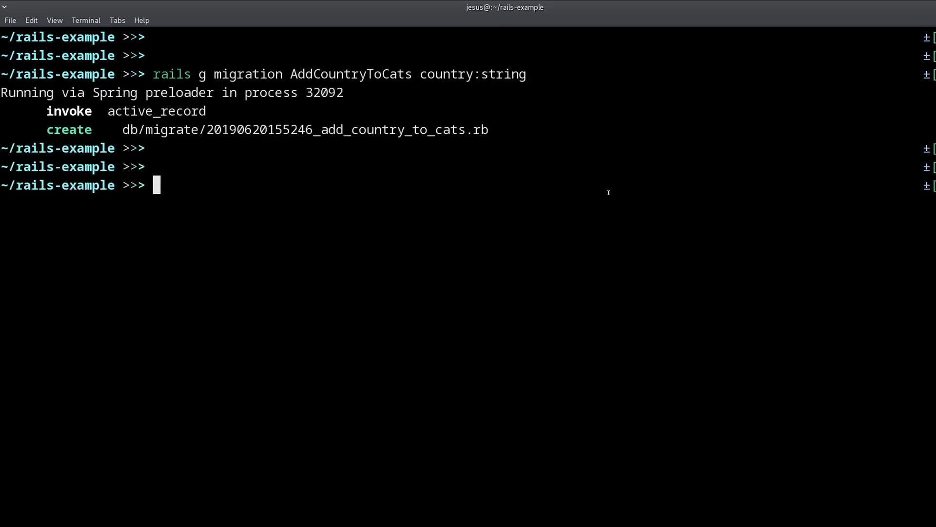
{"action": "type", "text": "vi db/migrate/20190620155224_add_country_to_cats.rb"}
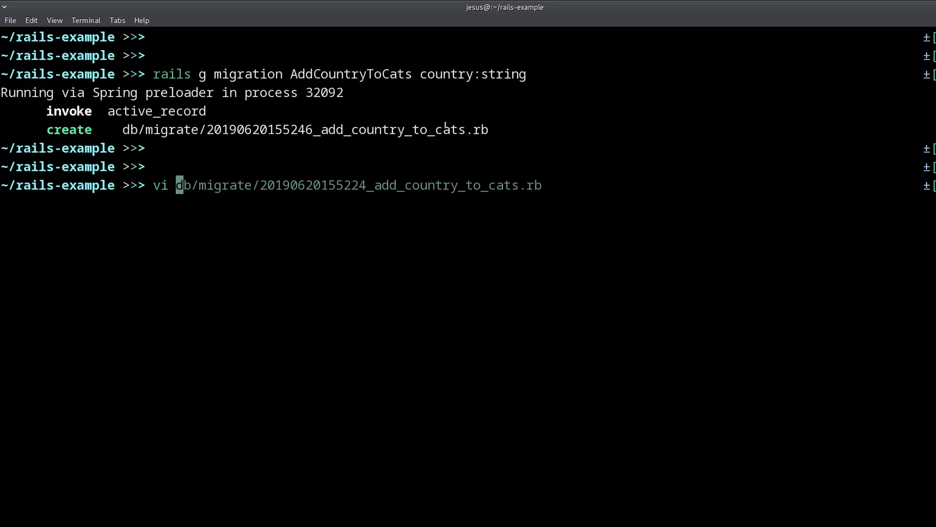
{"action": "key", "text": "Return"}
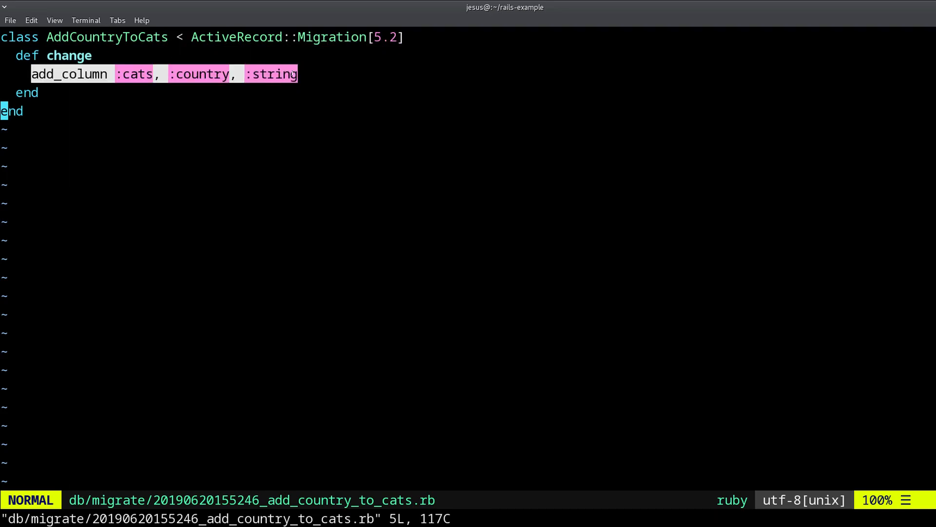
{"action": "mouse_move", "coordinate": [215, 117]}
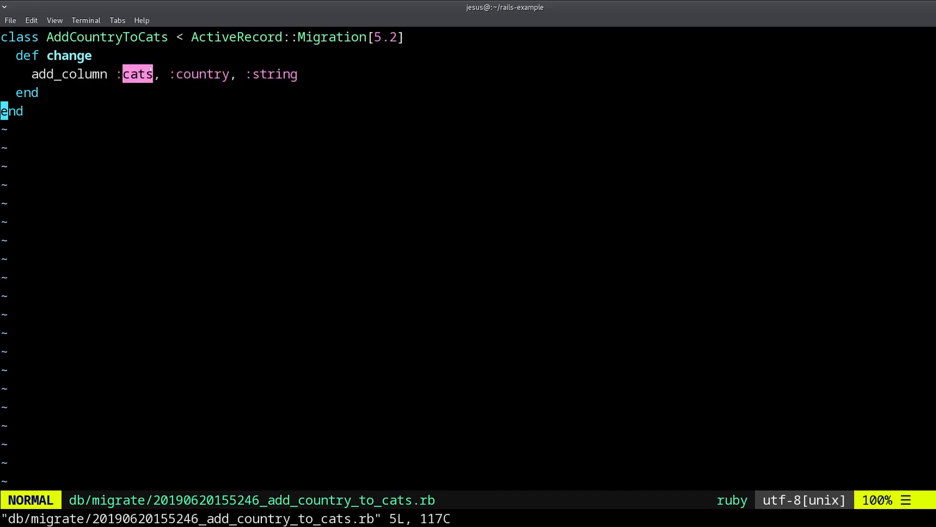
{"action": "key", "text": "w"}
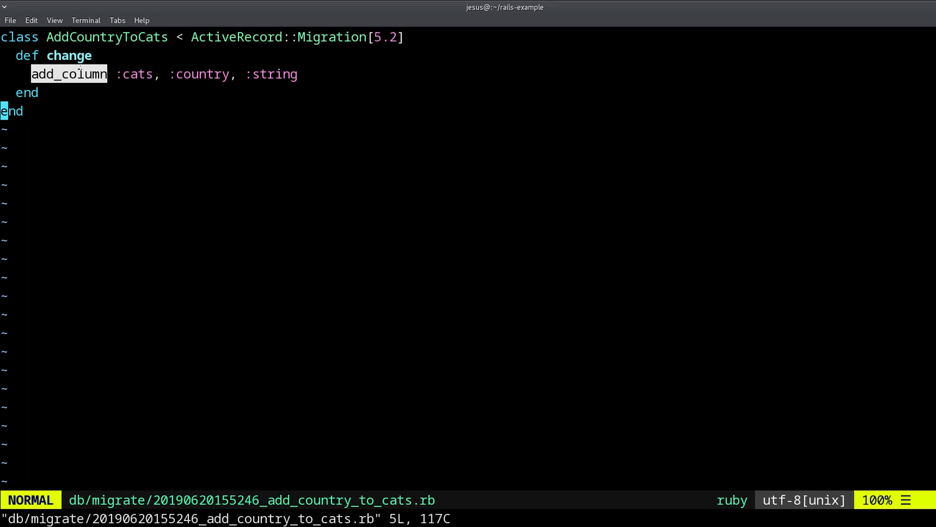
{"action": "key", "text": "w"}
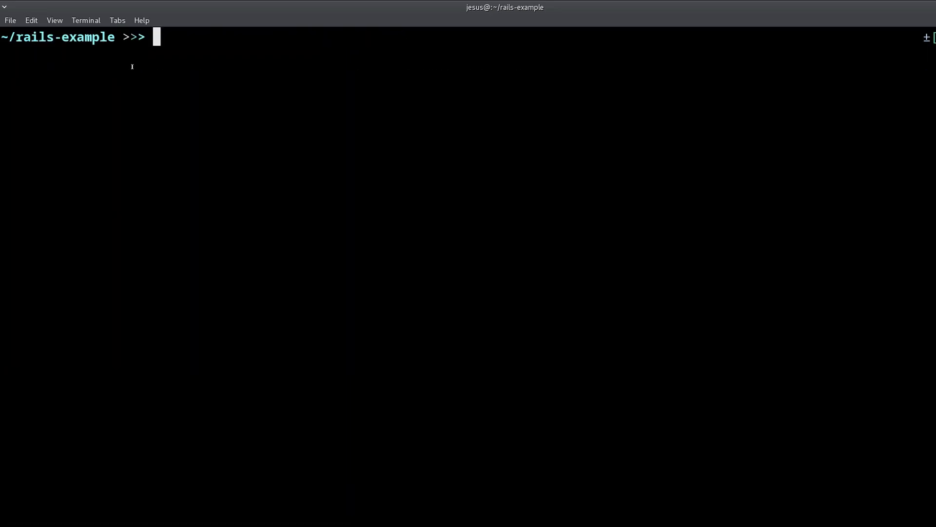
- Run rake db:migrate to add the country column to cats, then begin a vi db/schema.rb command
{"action": "type", "text": "rake db:fixtures:load"}
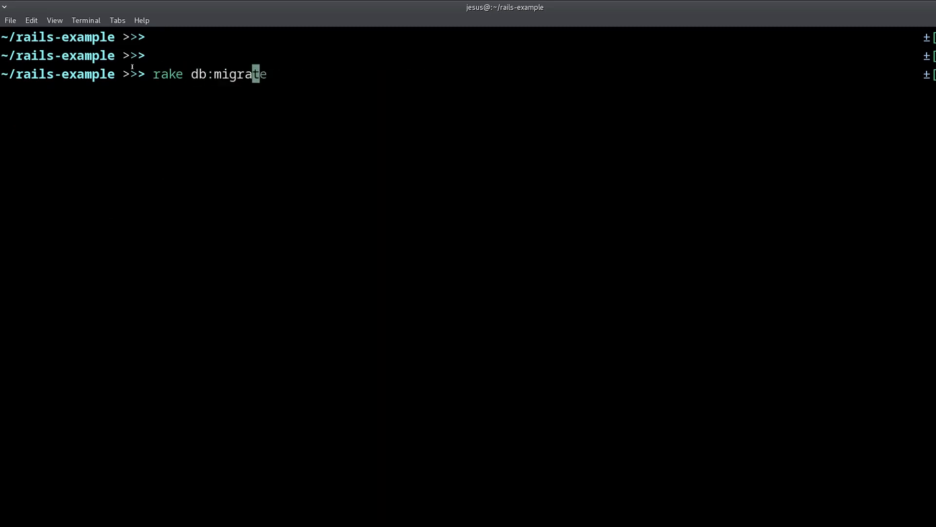
{"action": "key", "text": "Return"}
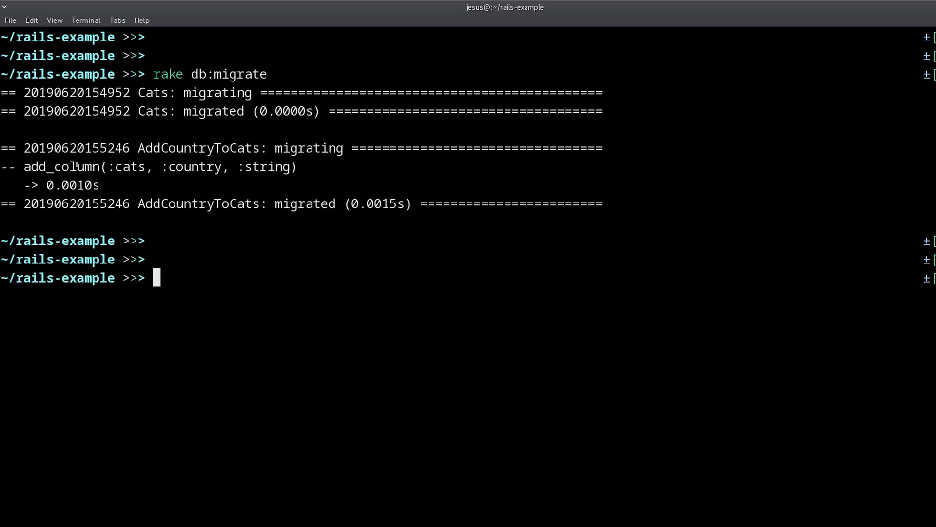
{"action": "mouse_move", "coordinate": [446, 371]}
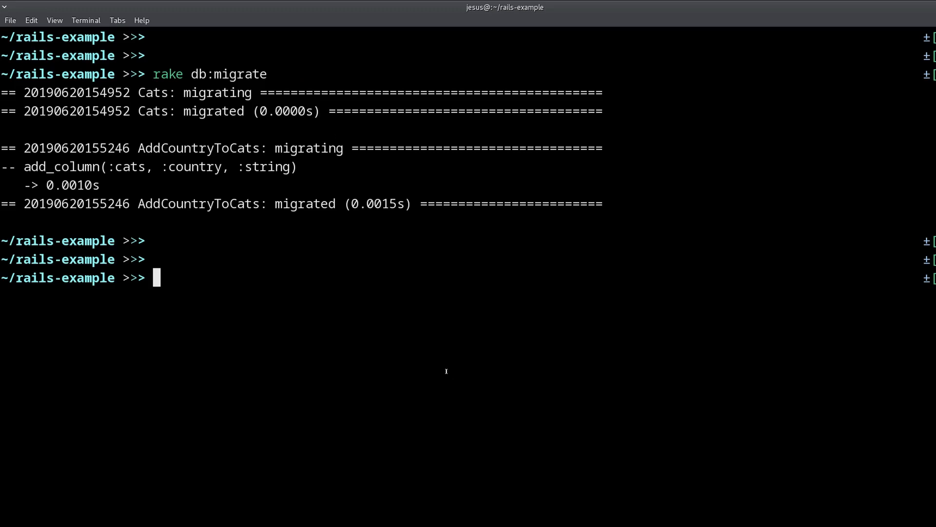
{"action": "type", "text": "vi db/migrate/20190620155246_add_country_to_cats.rb"}
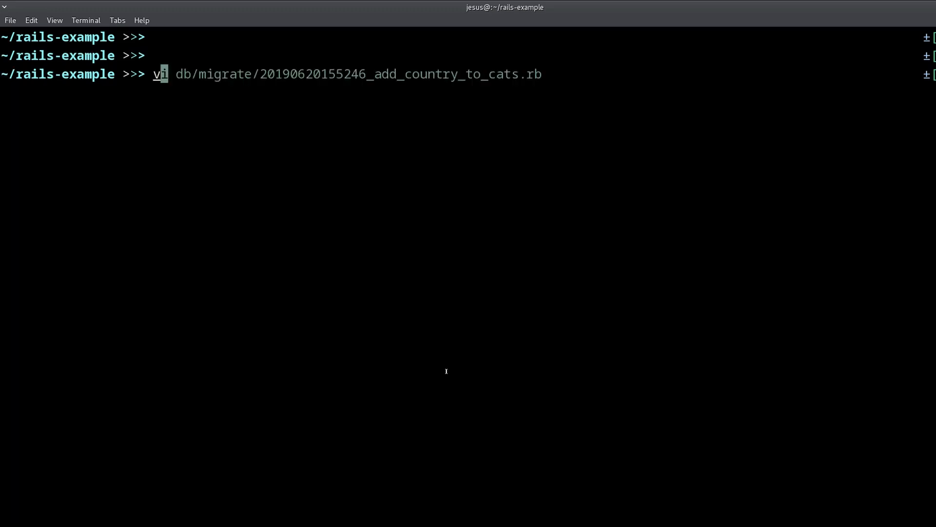
{"action": "type", "text": "db/schema.rb"}
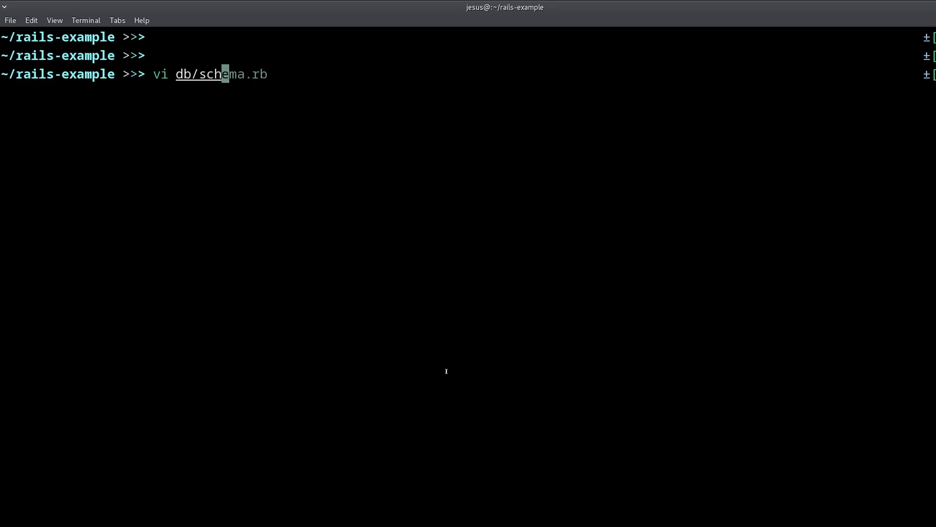
- Open db/schema.rb in Vim and scroll to the cats table's name, color, age and country columns
{"action": "key", "text": "Return"}
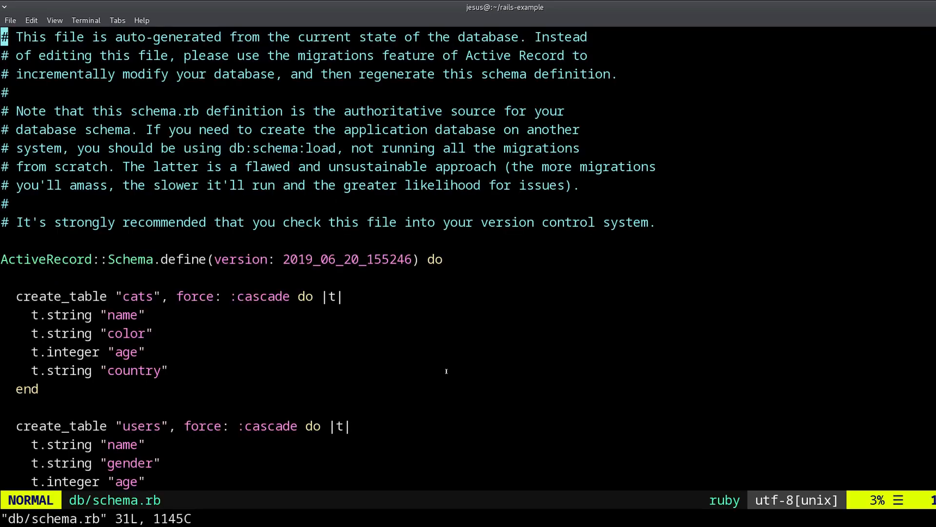
{"action": "scroll", "scroll_direction": "down", "scroll_amount": 3}
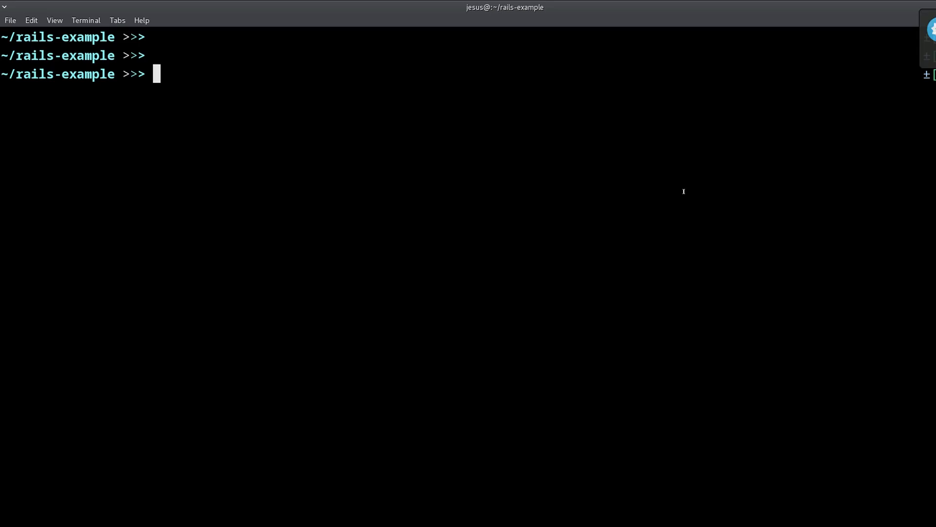
{"action": "mouse_move", "coordinate": [478, 302]}
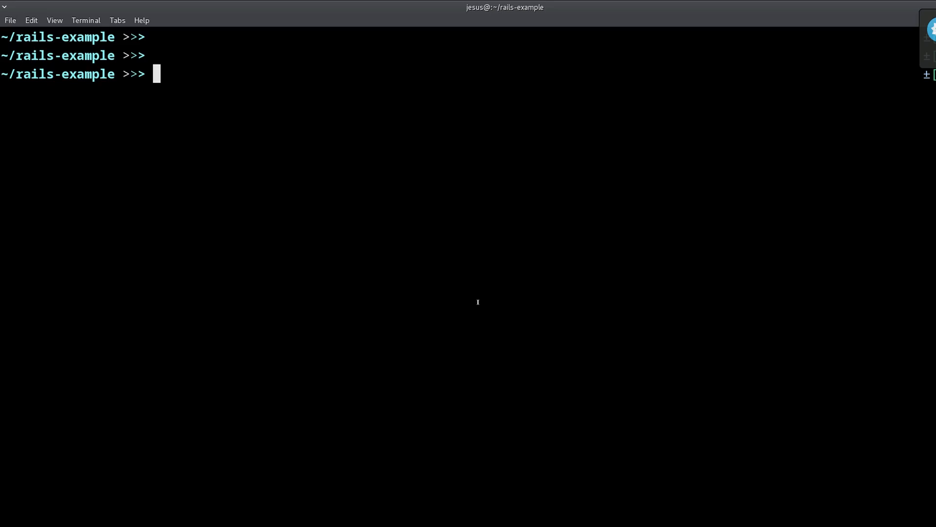